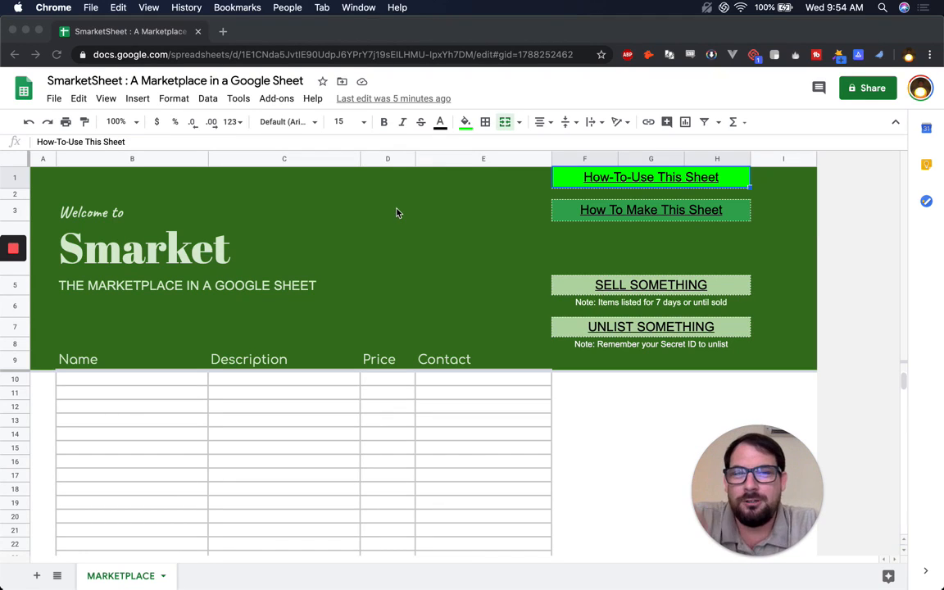
mouse_move(238, 265)
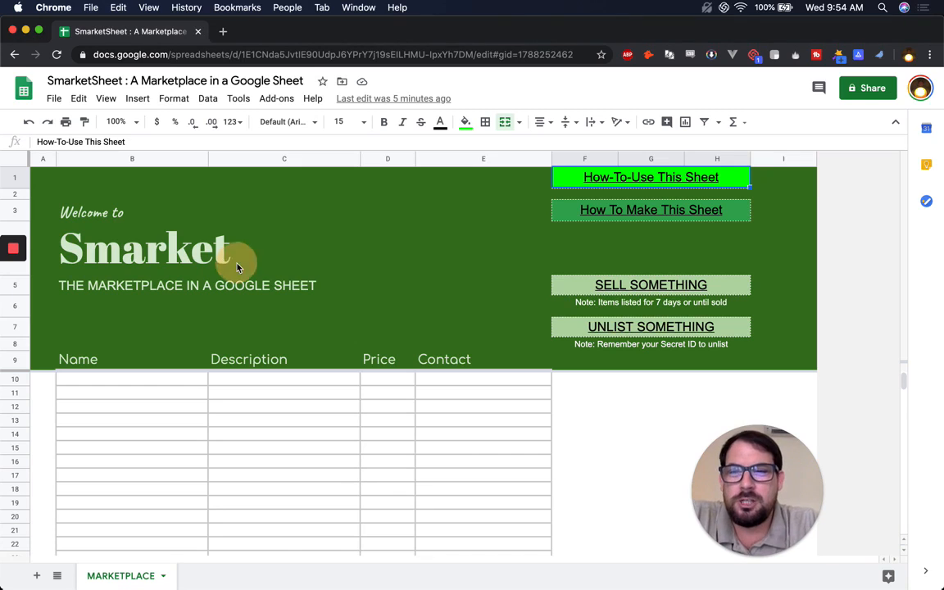
mouse_move(249, 495)
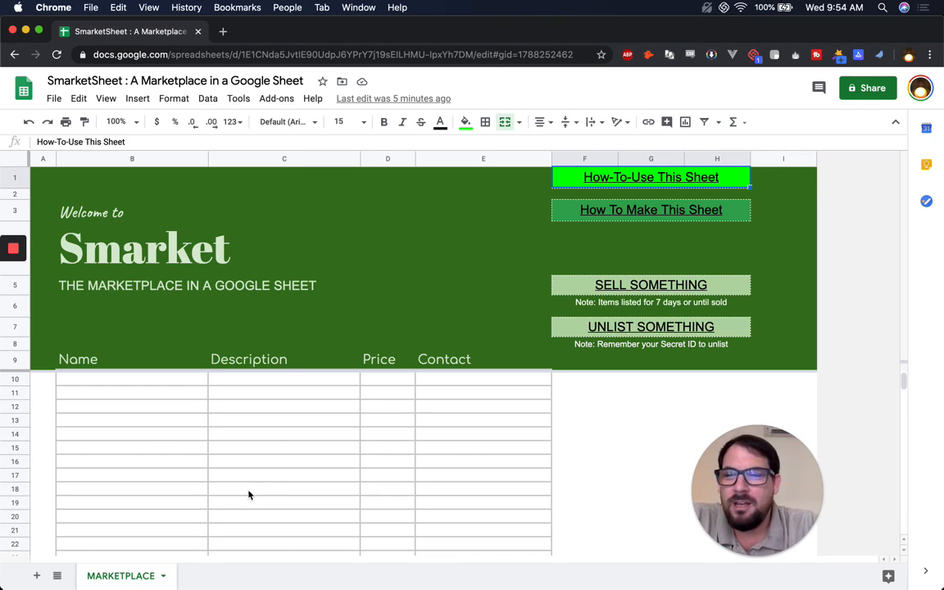
- Inspect the empty listings table's Name, Price and Contact columns and its fill formula
click(131, 392)
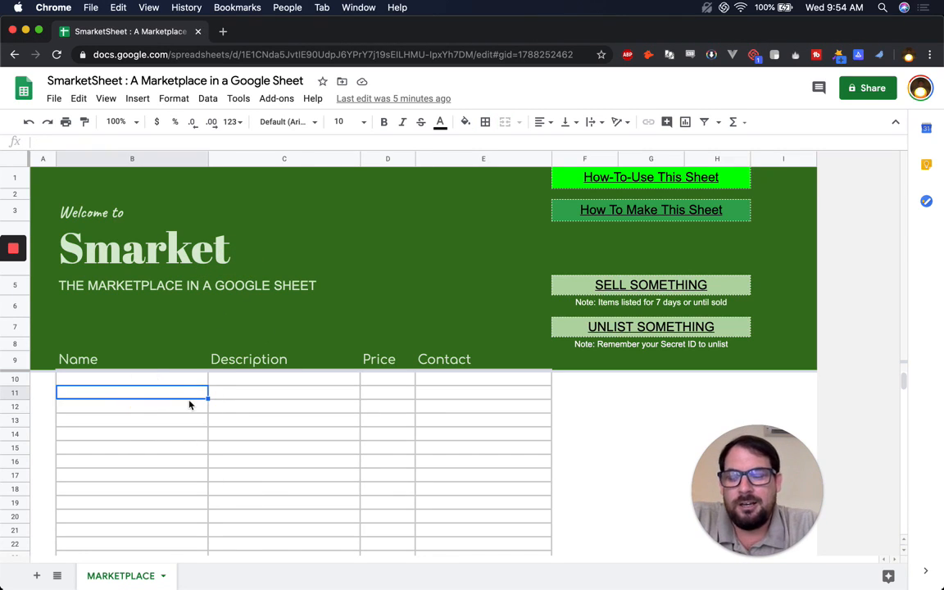
click(386, 378)
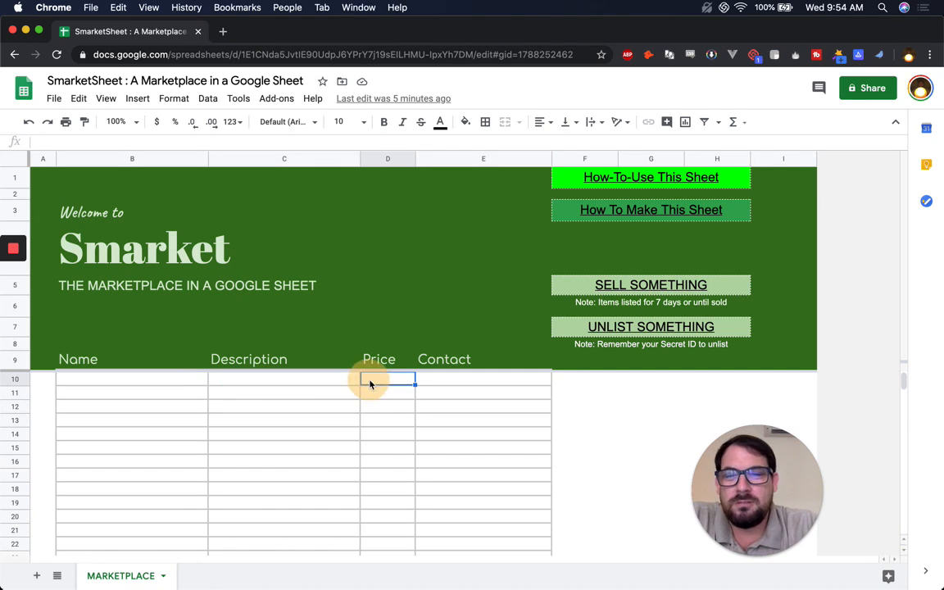
click(482, 378)
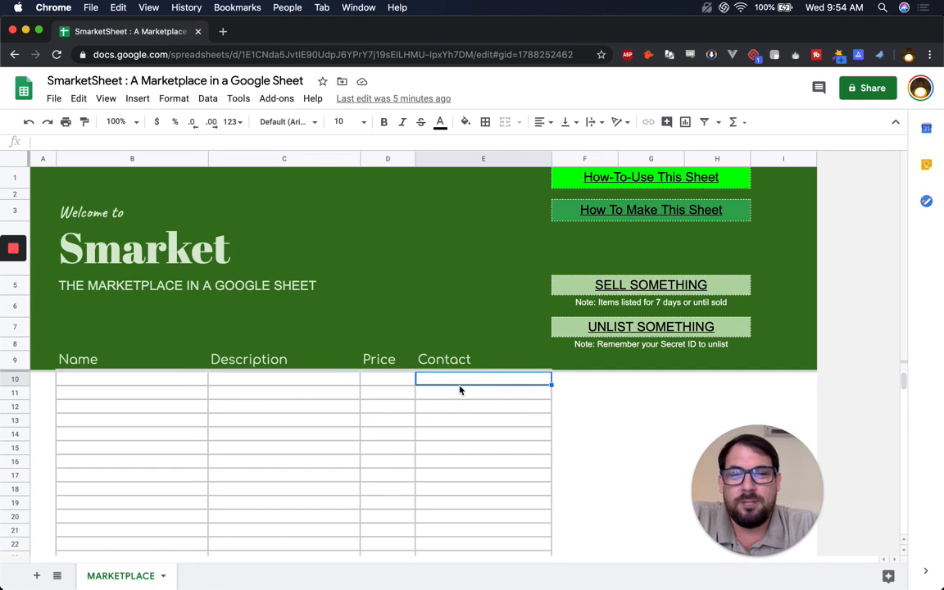
mouse_move(449, 413)
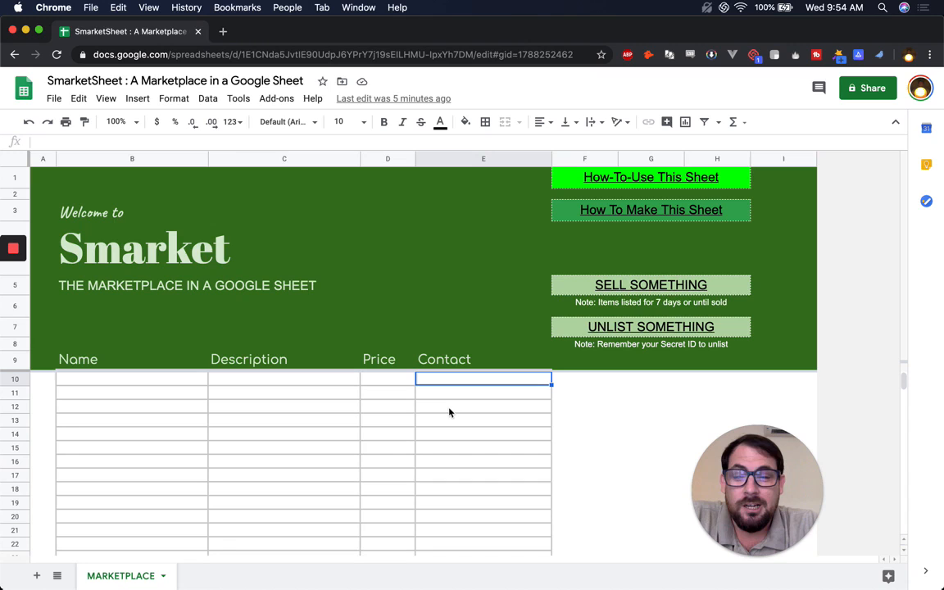
mouse_move(259, 367)
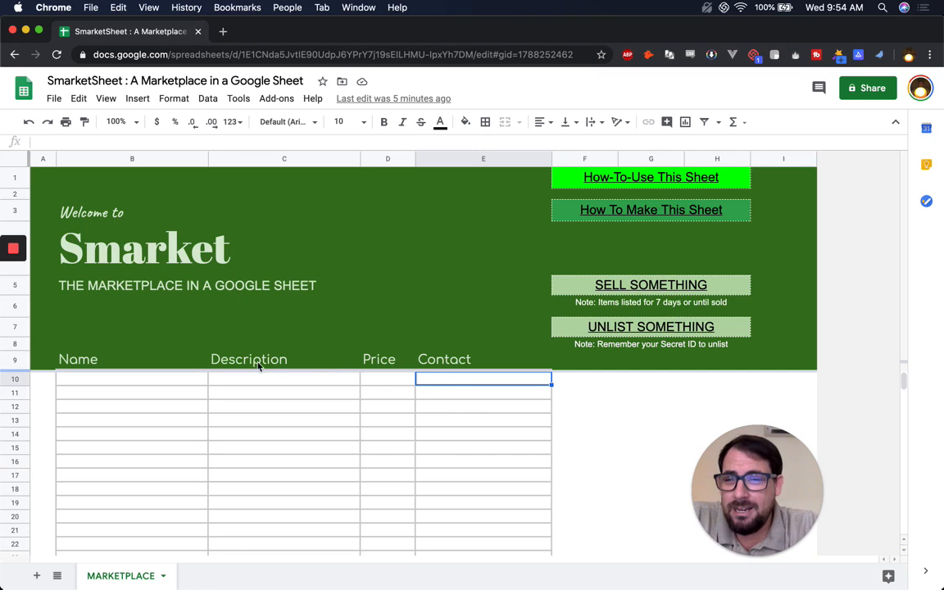
mouse_move(150, 298)
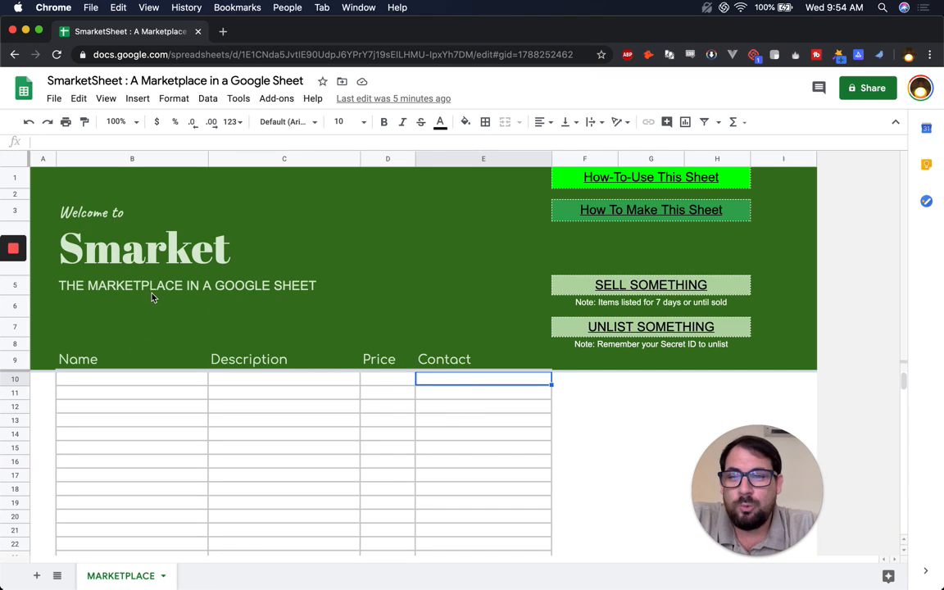
click(131, 378)
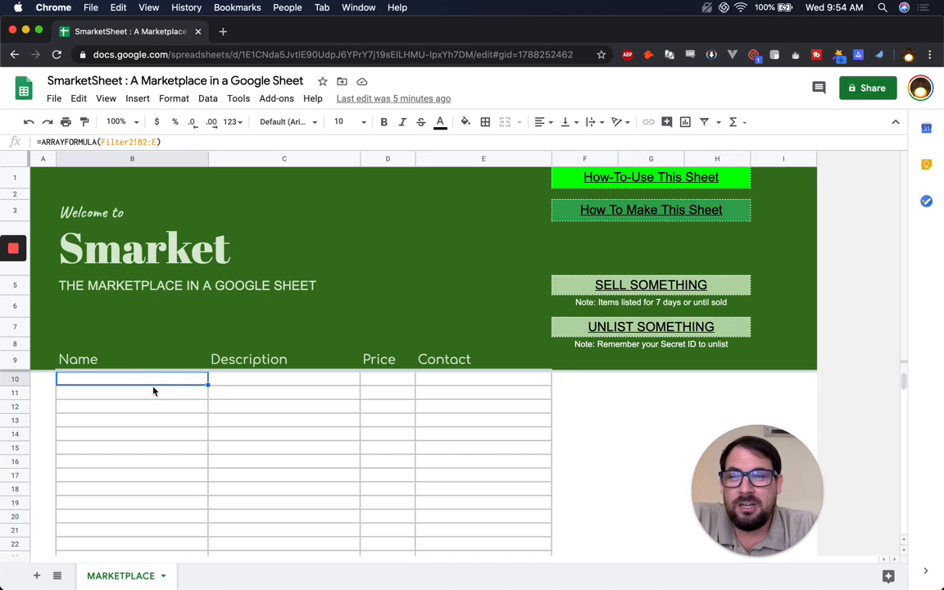
mouse_move(544, 290)
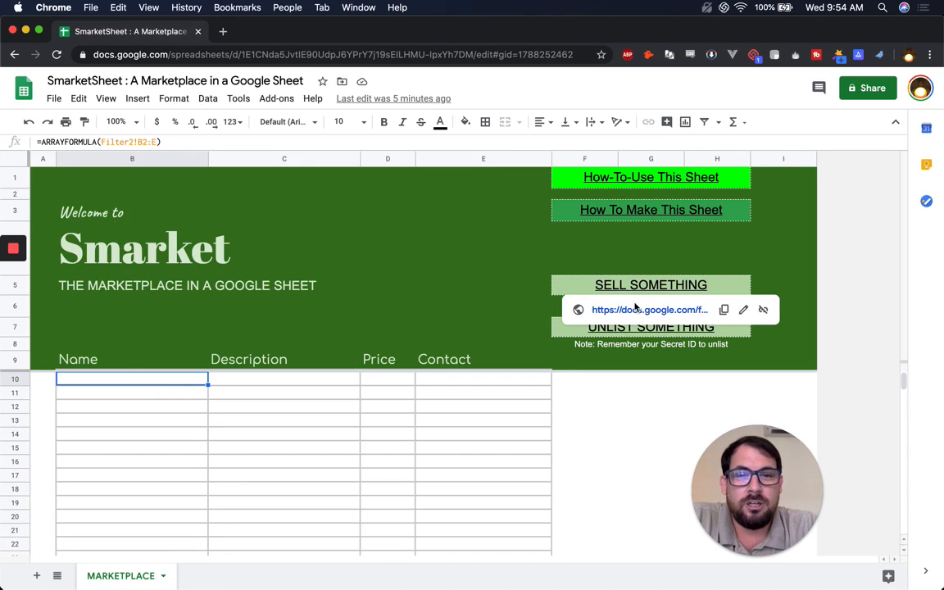
- Follow the SELL SOMETHING link to the filled eyeglasses form and review it down to the ID question
click(650, 285)
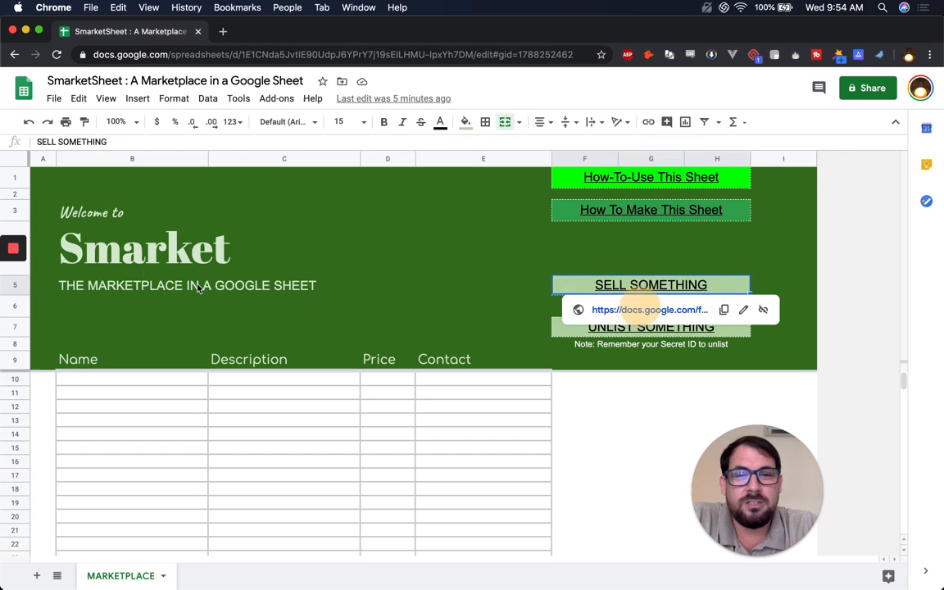
click(651, 285)
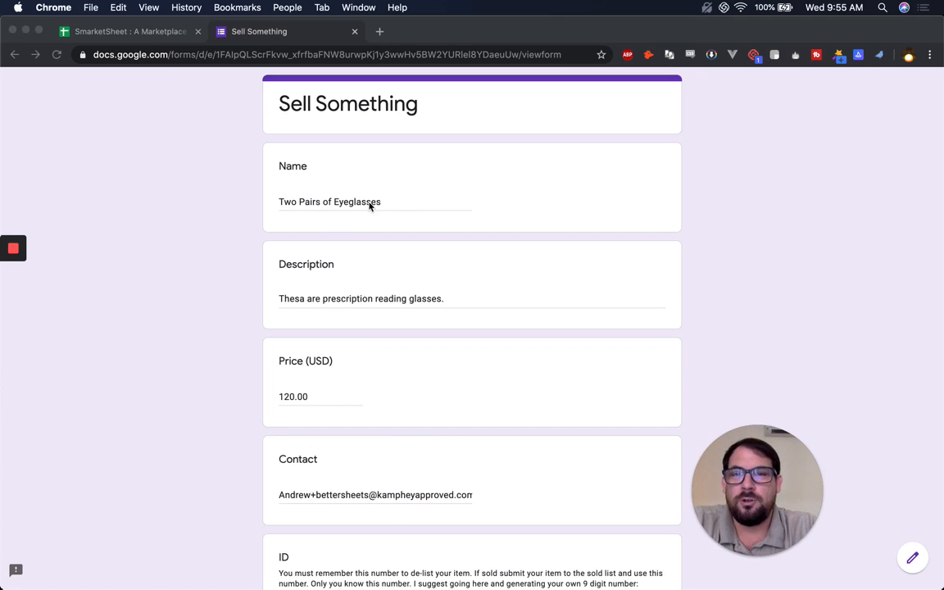
mouse_move(383, 211)
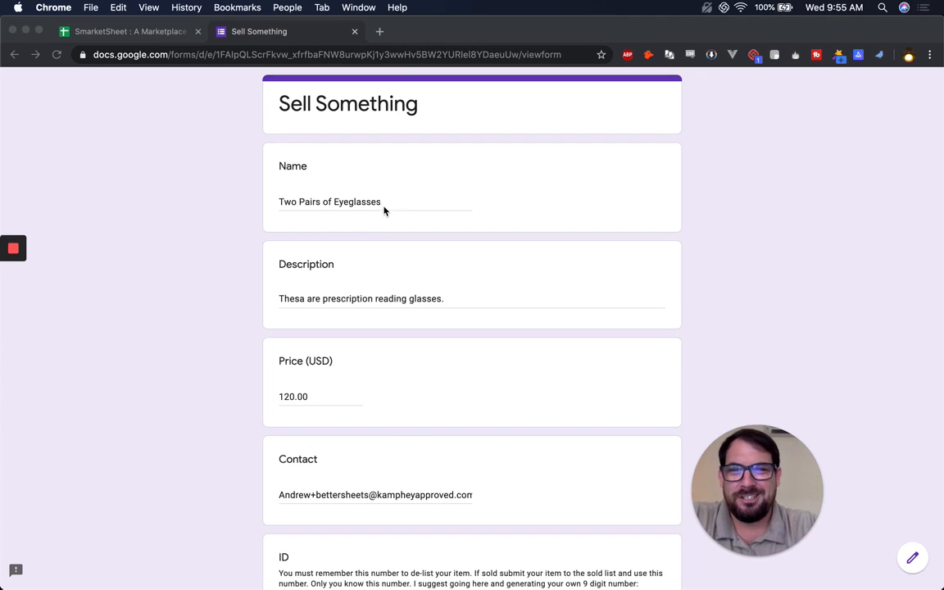
click(308, 395)
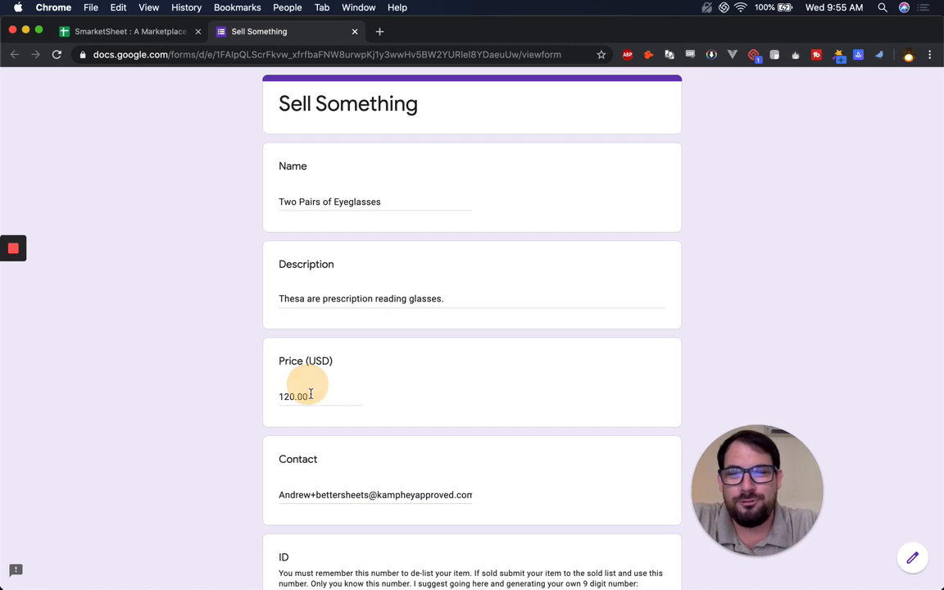
scroll(down, 3)
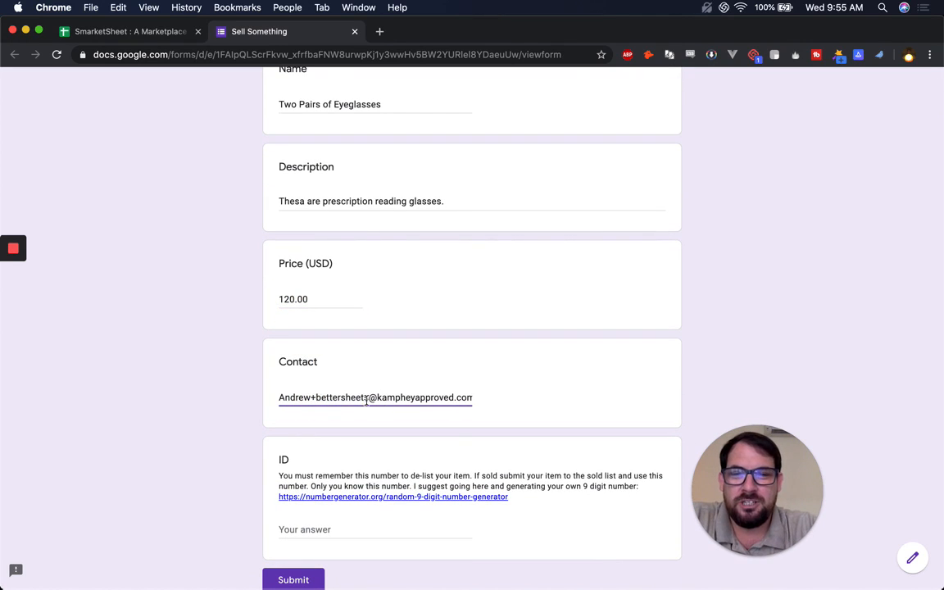
scroll(down, 3)
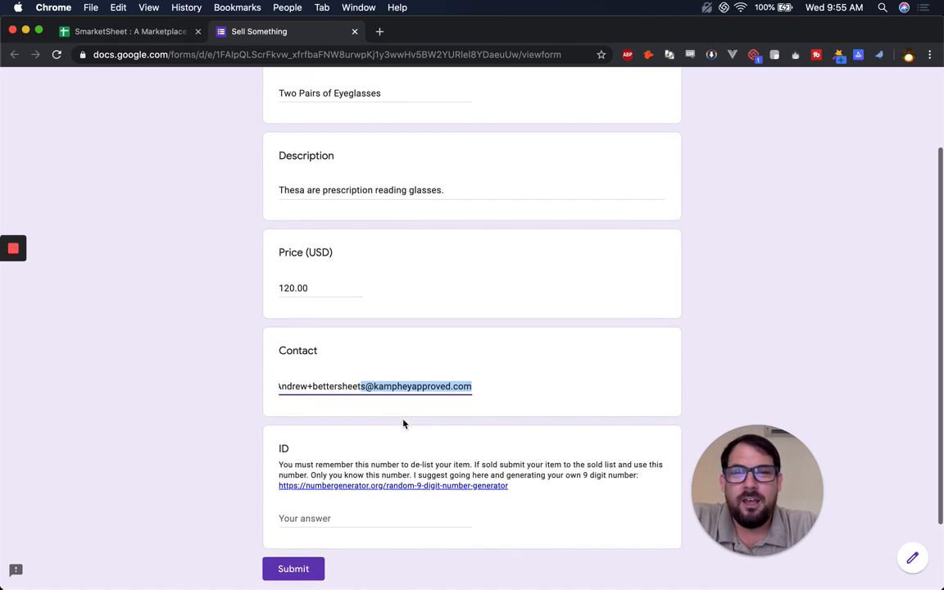
scroll(down, 3)
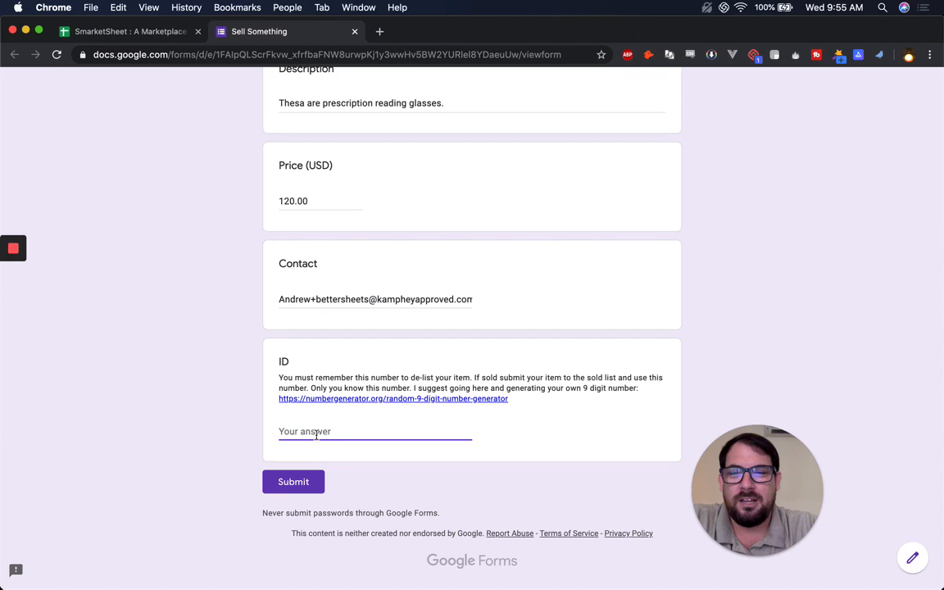
mouse_move(321, 403)
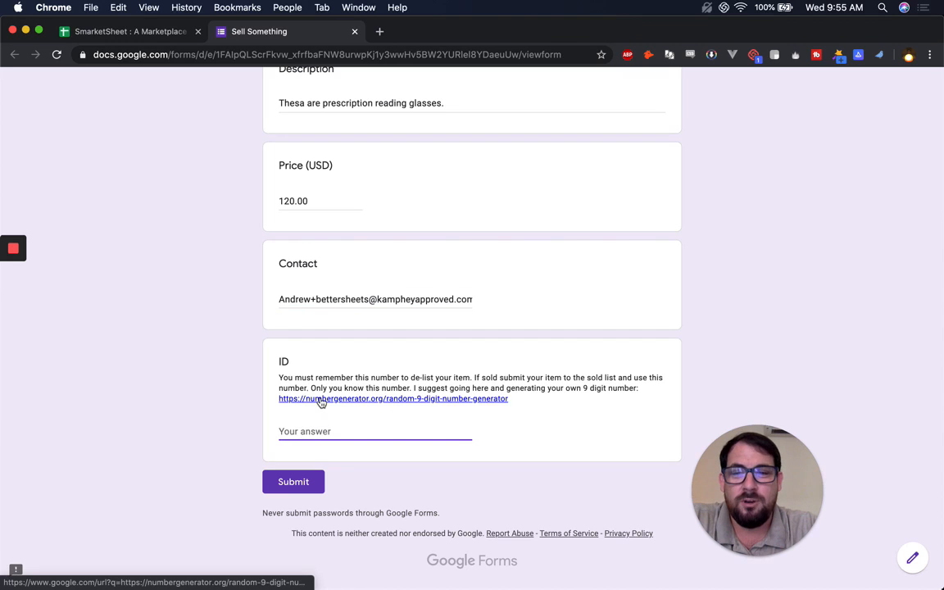
- Generate the random nine-digit ID 755654249 on numbergenerator.org and return to the form
click(394, 399)
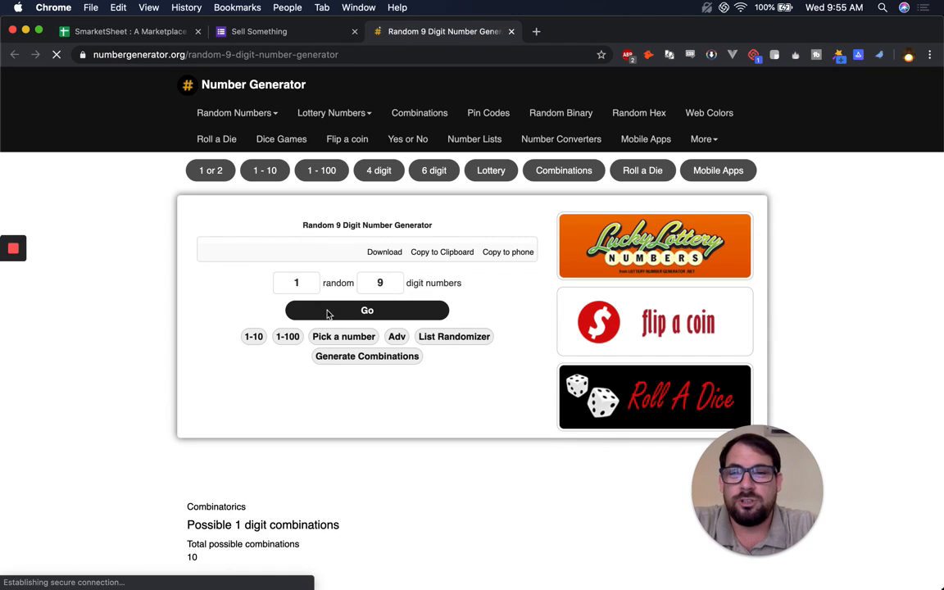
click(367, 309)
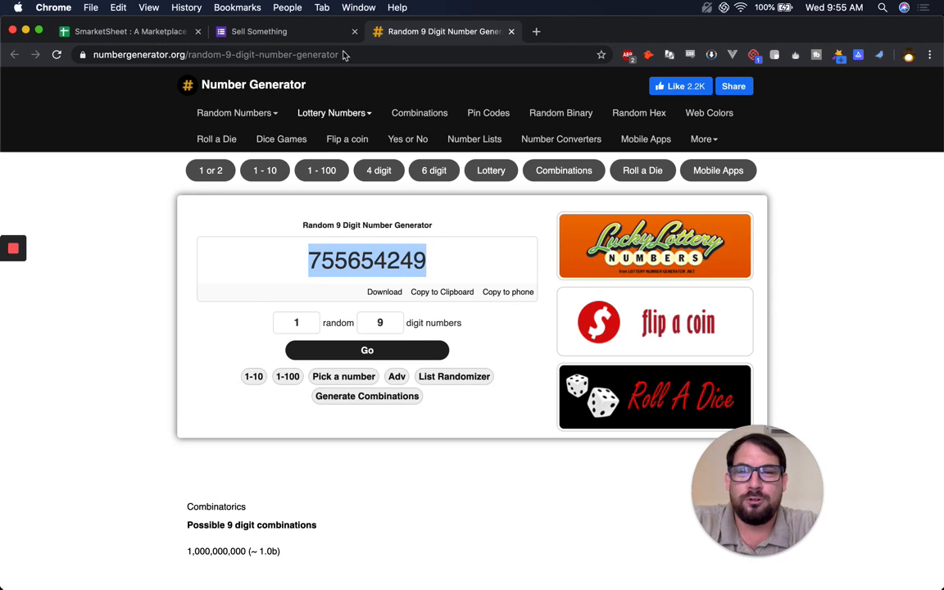
click(259, 32)
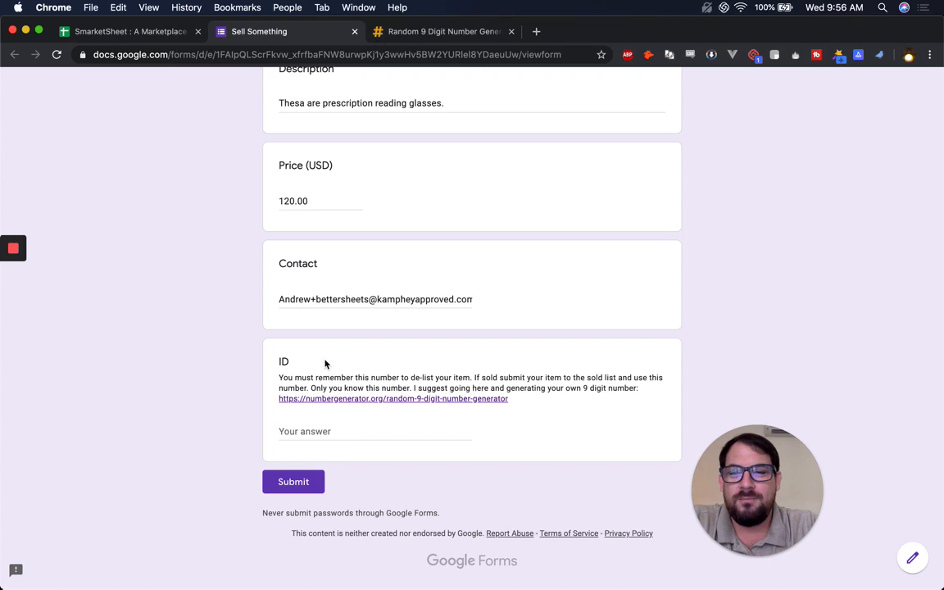
- Submit the eyeglasses listing with ID 755654249 and switch to the SmarketSheet
text(755654249)
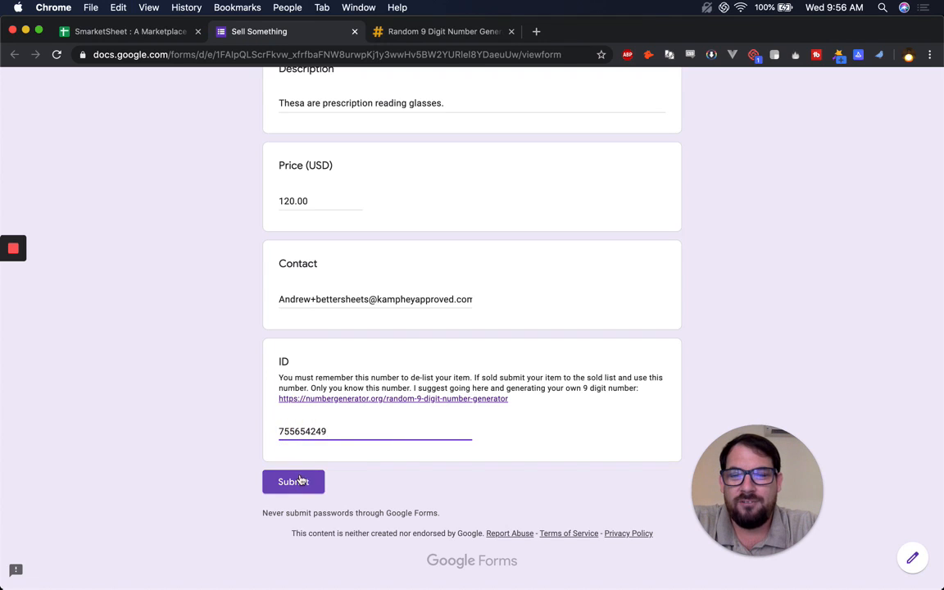
click(294, 482)
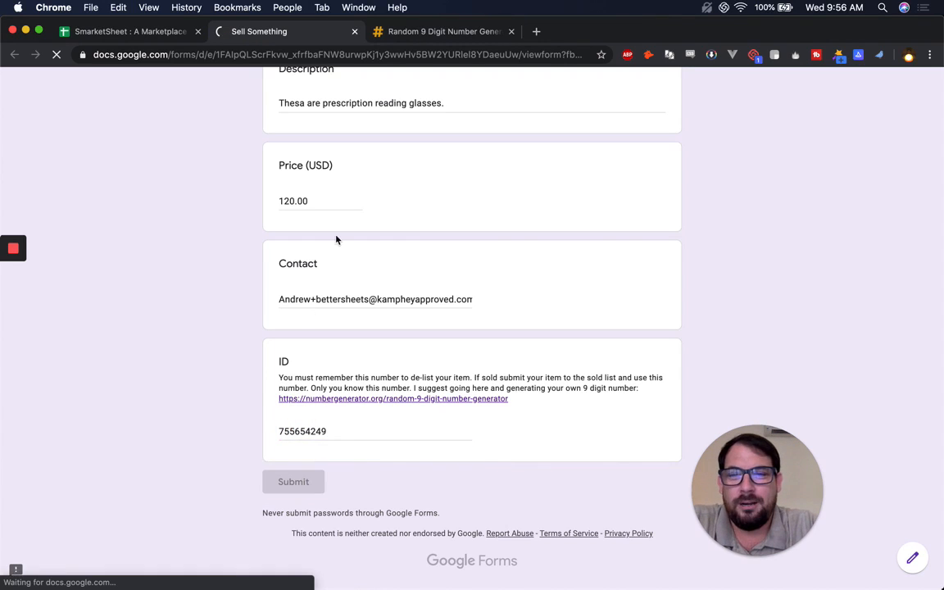
click(292, 482)
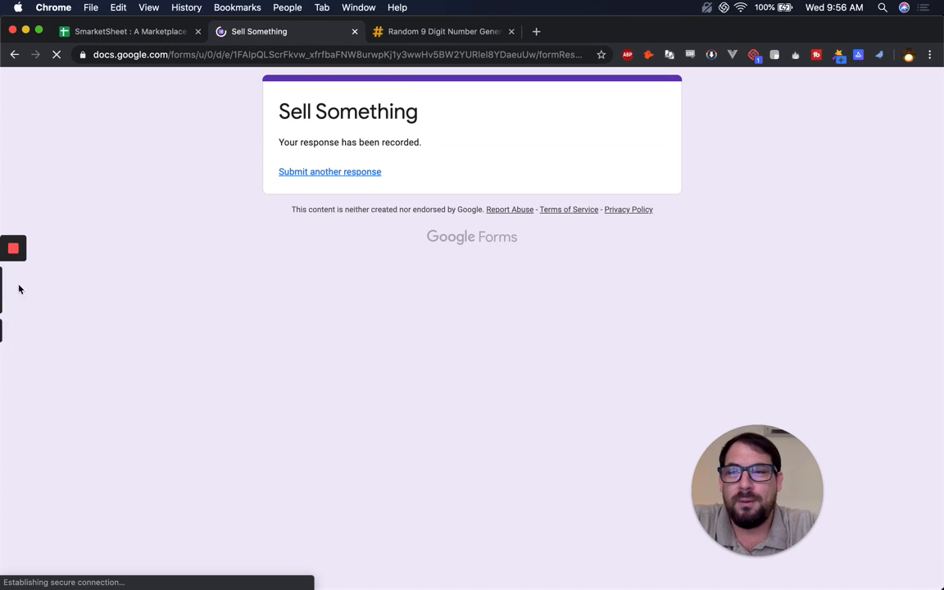
click(128, 31)
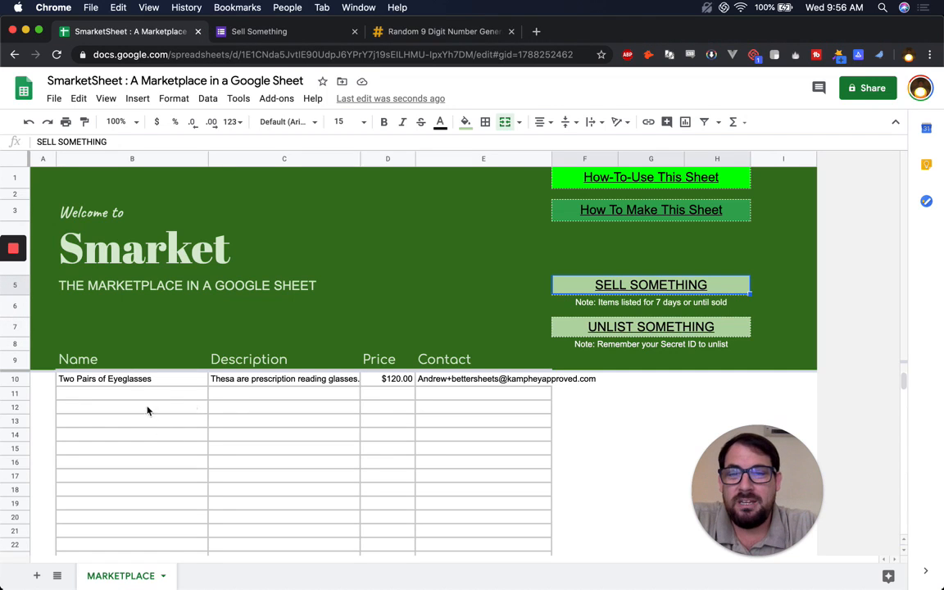
- Check the eyeglasses row's name, description and contact, then select the UNLIST SOMETHING cell
click(131, 378)
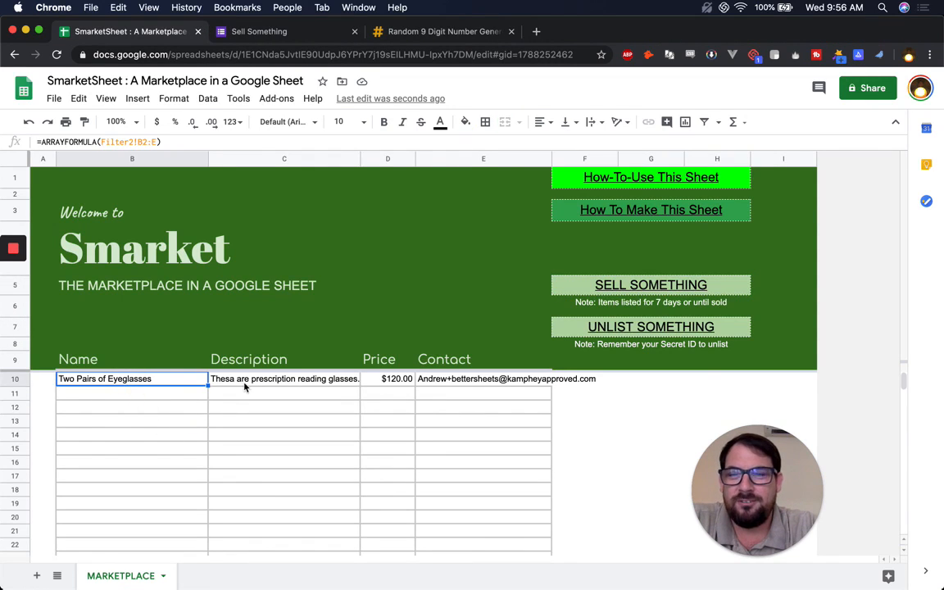
click(285, 378)
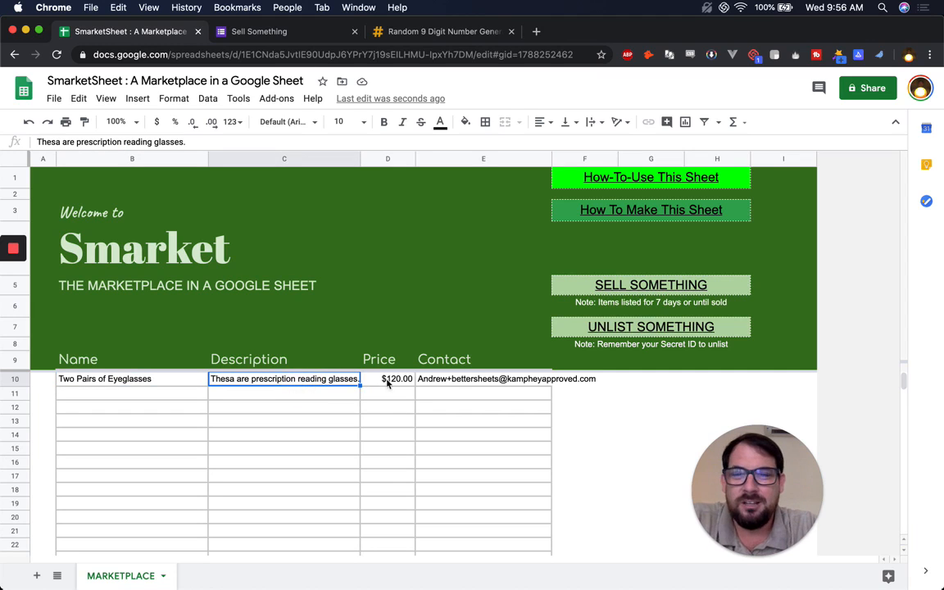
click(482, 378)
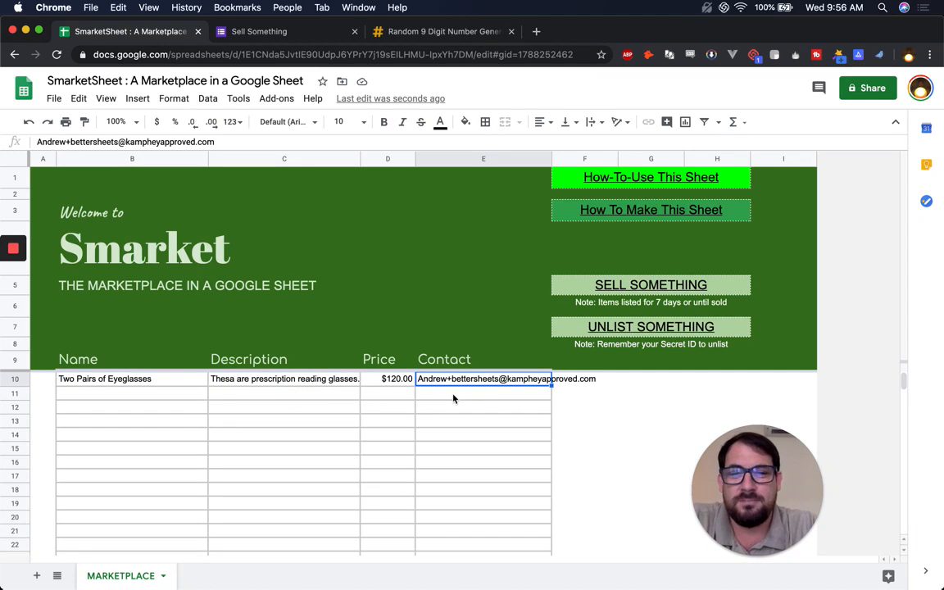
mouse_move(304, 339)
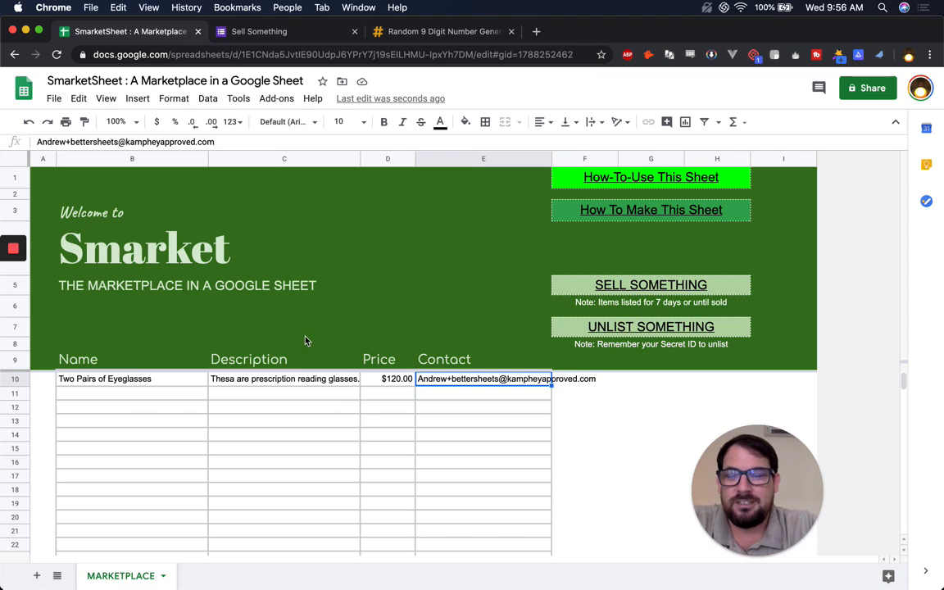
mouse_move(285, 252)
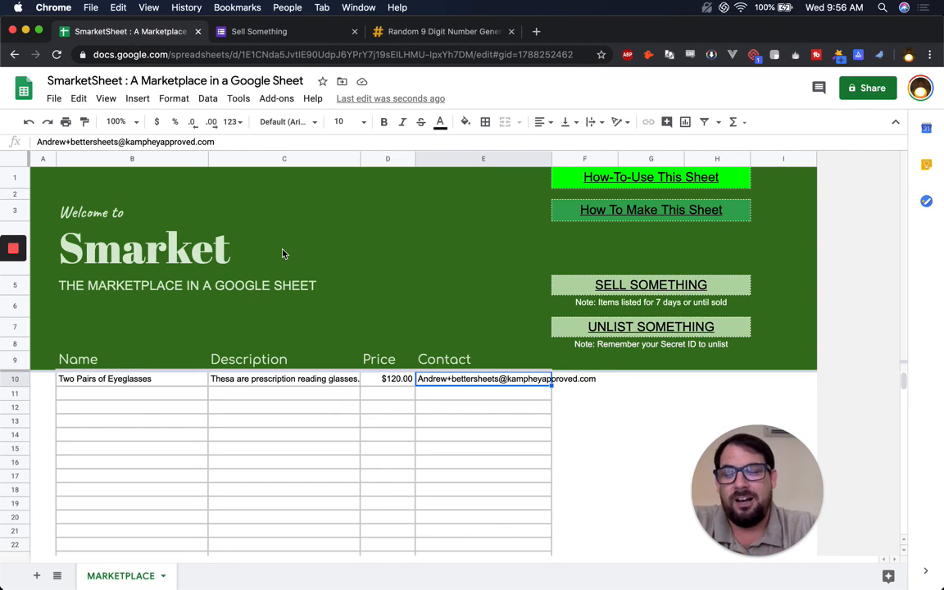
click(650, 326)
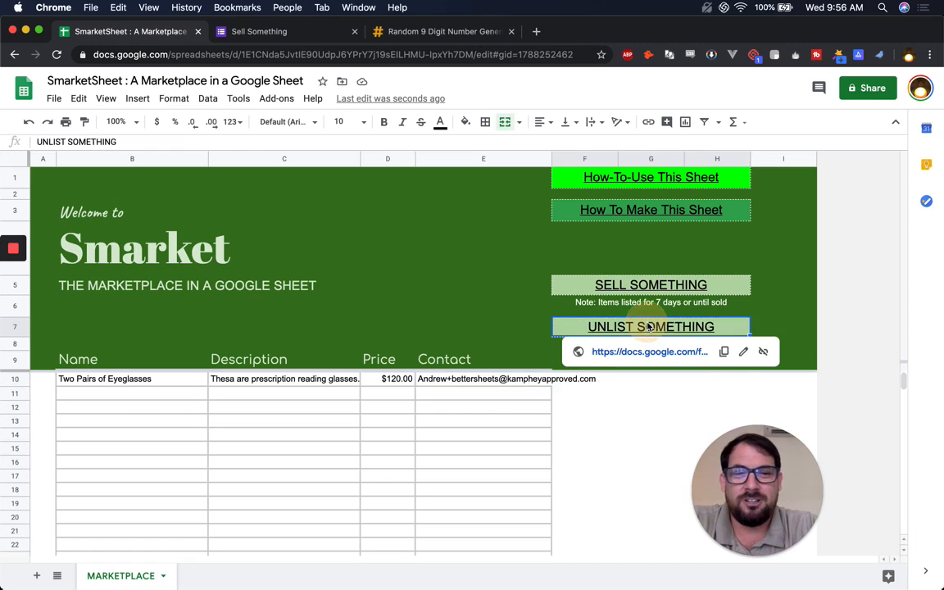
- Submit ID 755654249 to the Sold or Unlist form and go back to the spreadsheet
click(650, 326)
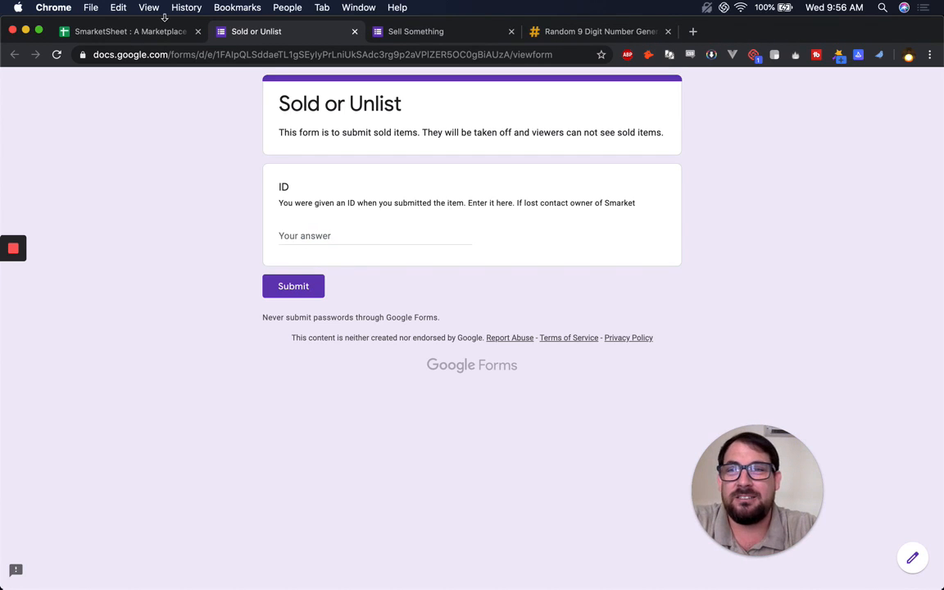
click(128, 31)
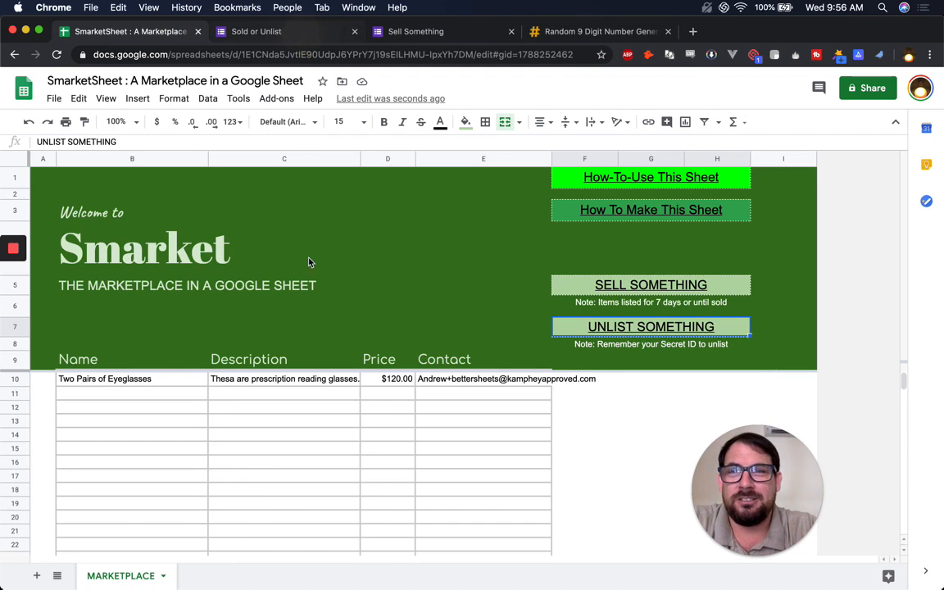
click(255, 32)
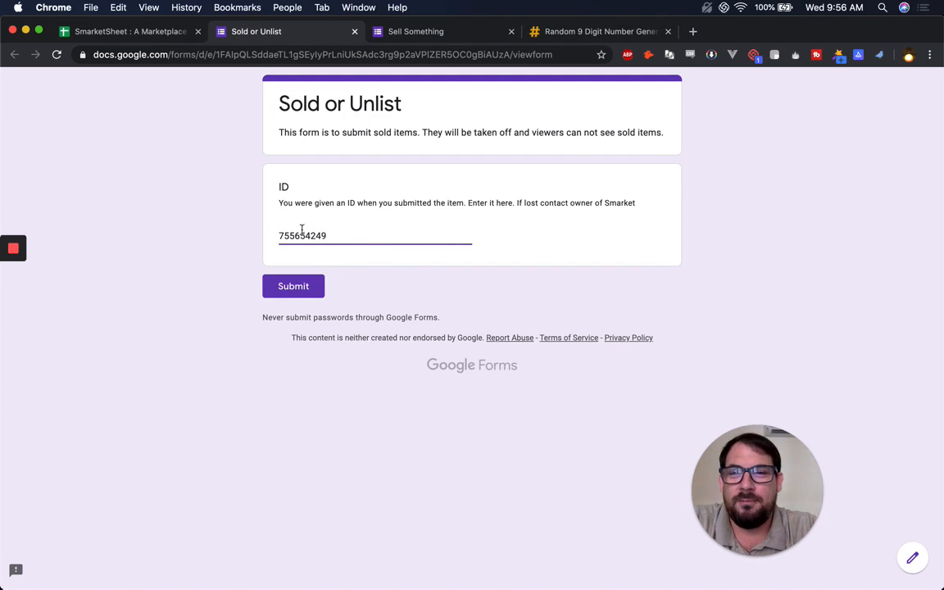
click(293, 285)
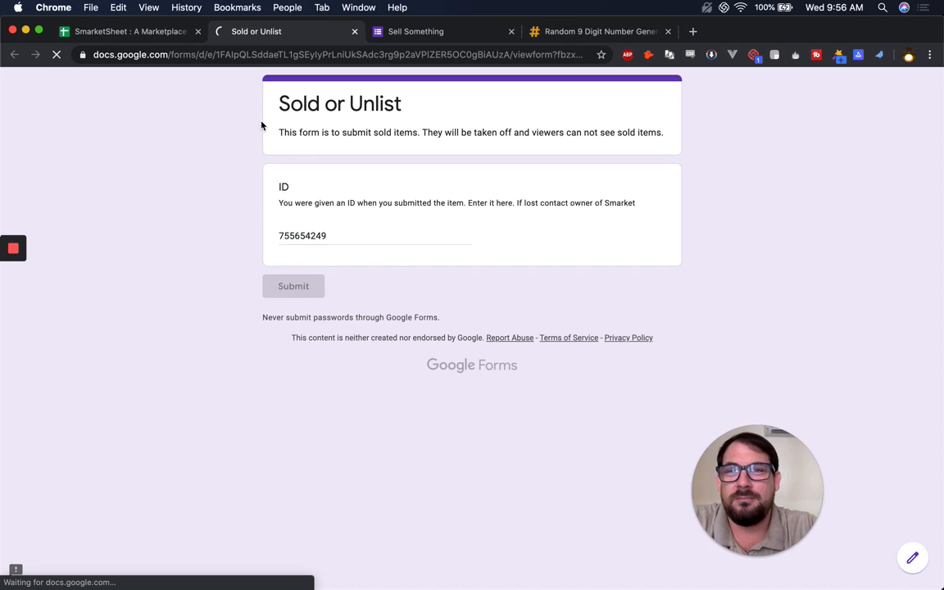
click(293, 285)
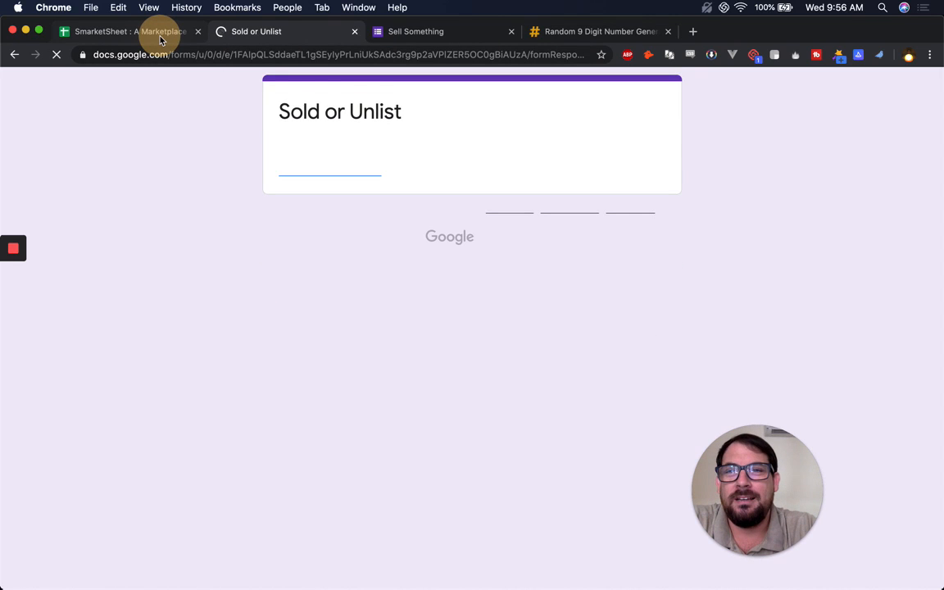
click(127, 31)
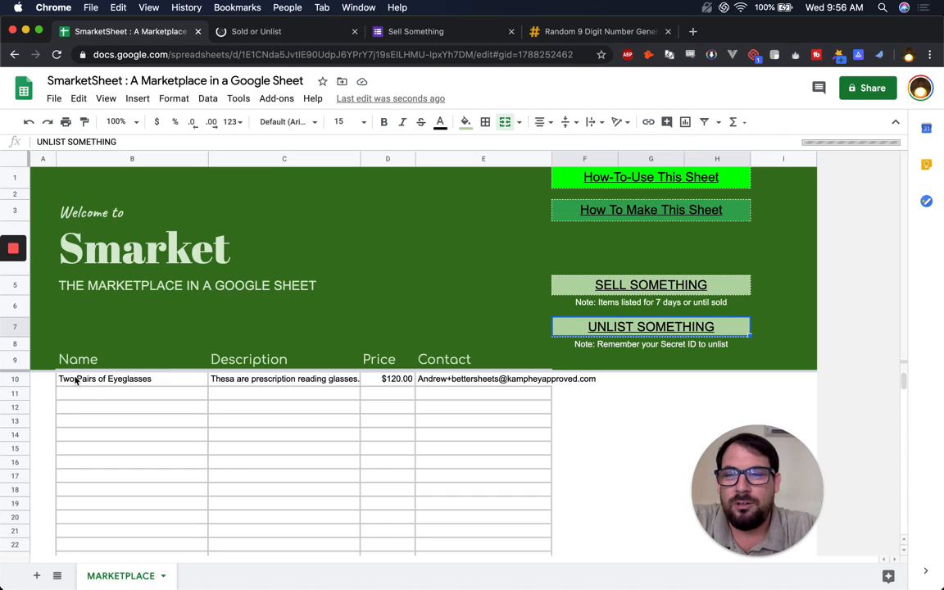
- Verify row 10 is empty, then return via the Sold or Unlist tab to the Sell Something form
click(285, 449)
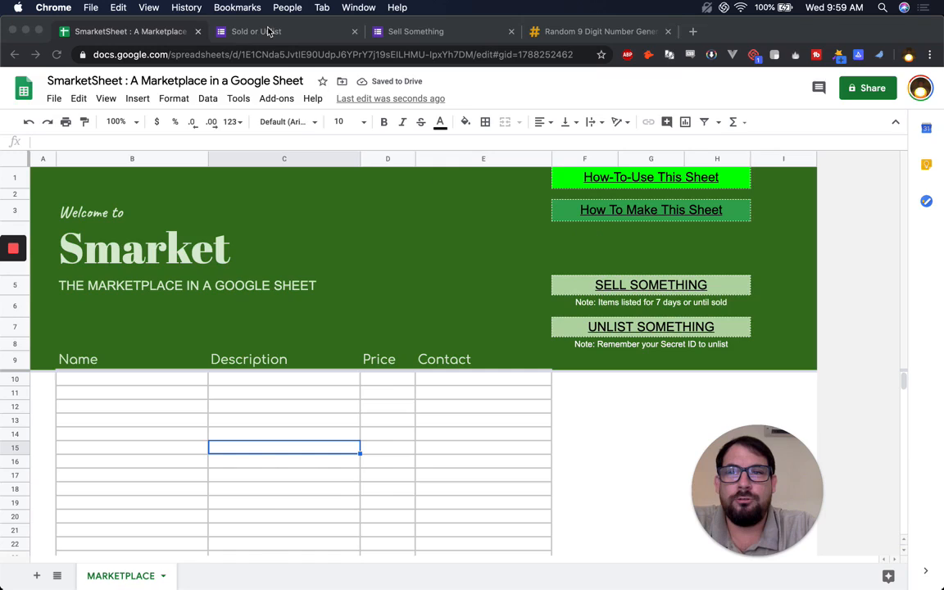
click(256, 31)
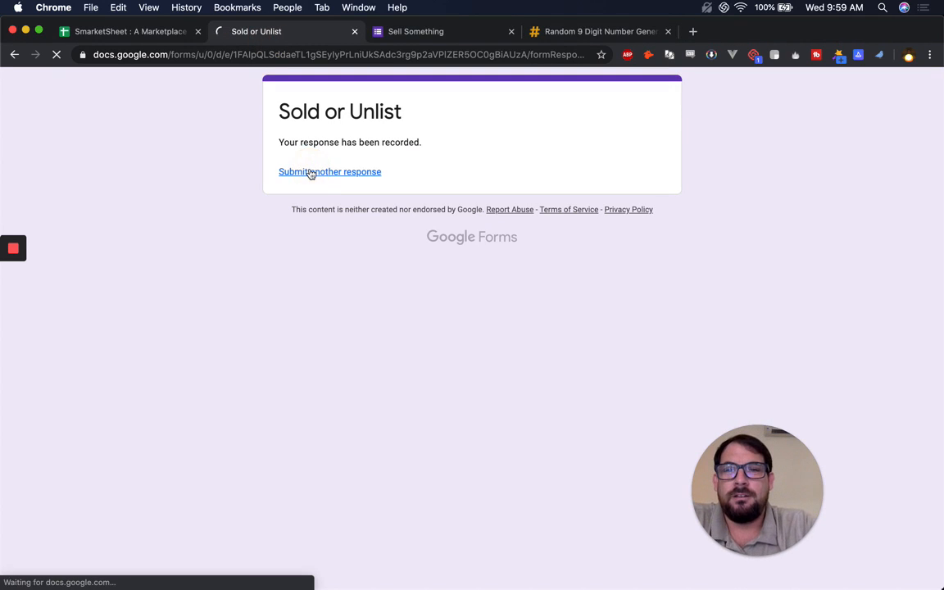
click(329, 172)
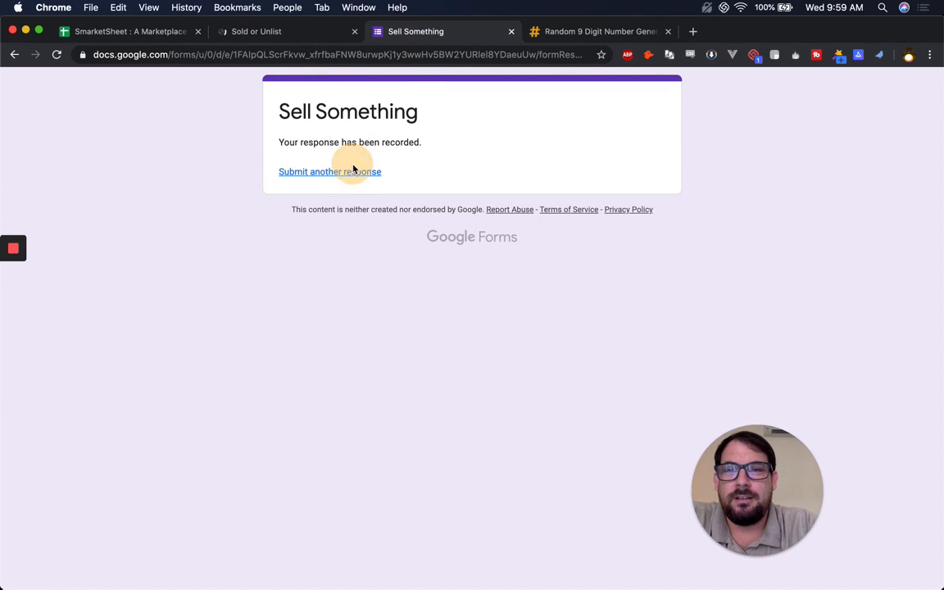
- Start a fresh response and fill the wooden chairs description, price 45, contact and initial ID
click(329, 172)
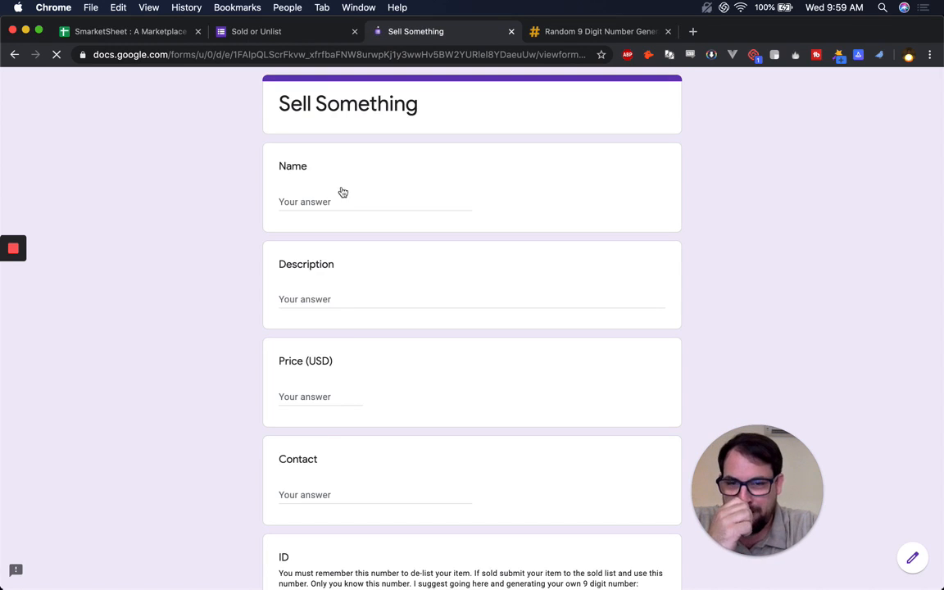
text(Te)
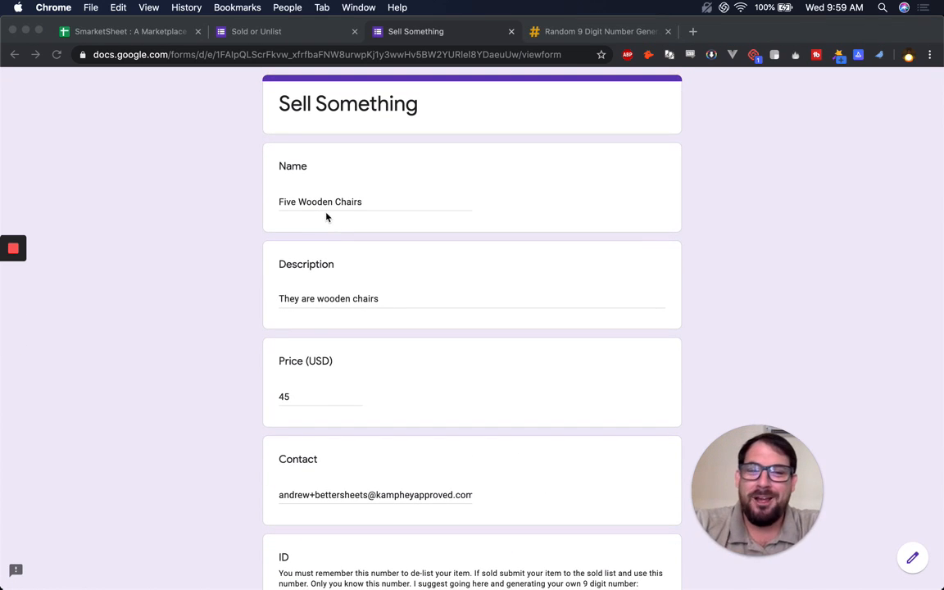
scroll(down, 3)
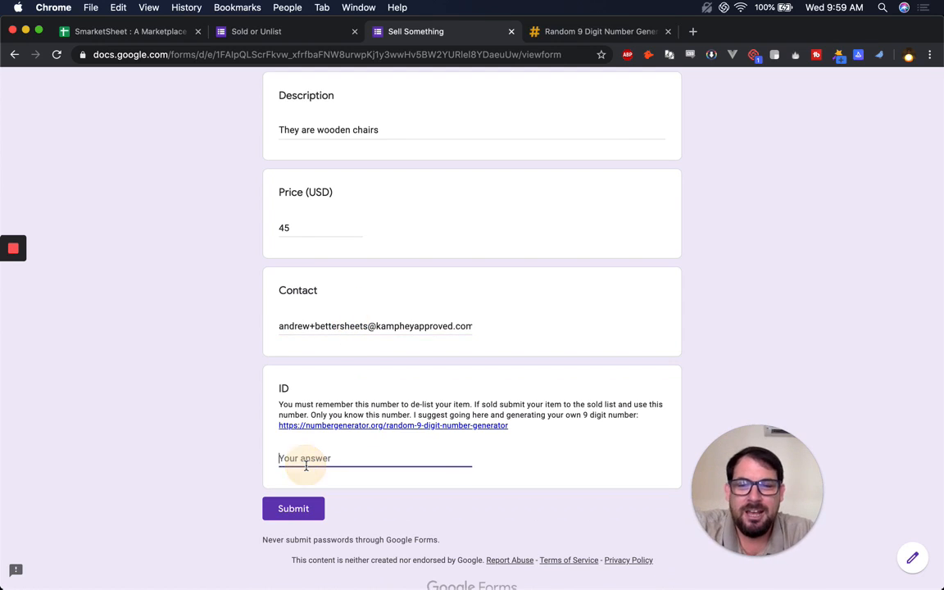
text(and)
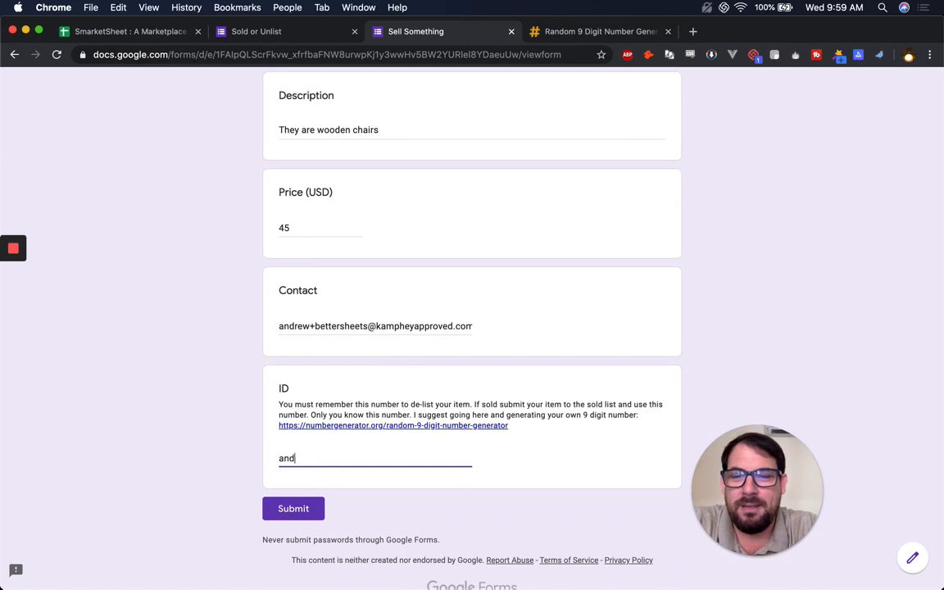
text(rew45chairs)
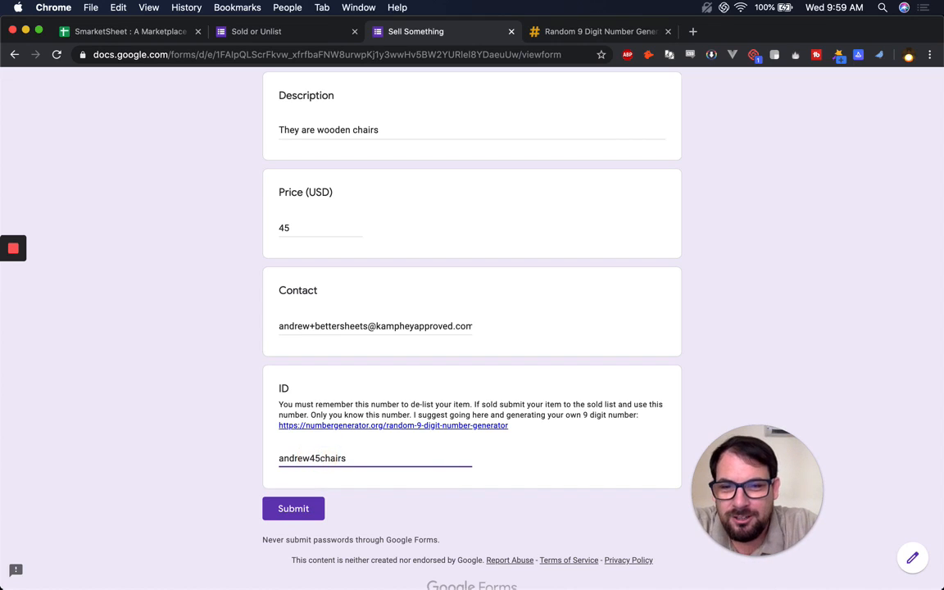
- Correct the ID to andrew45dollarfor5chairs and submit the chairs listing
text(dollar)
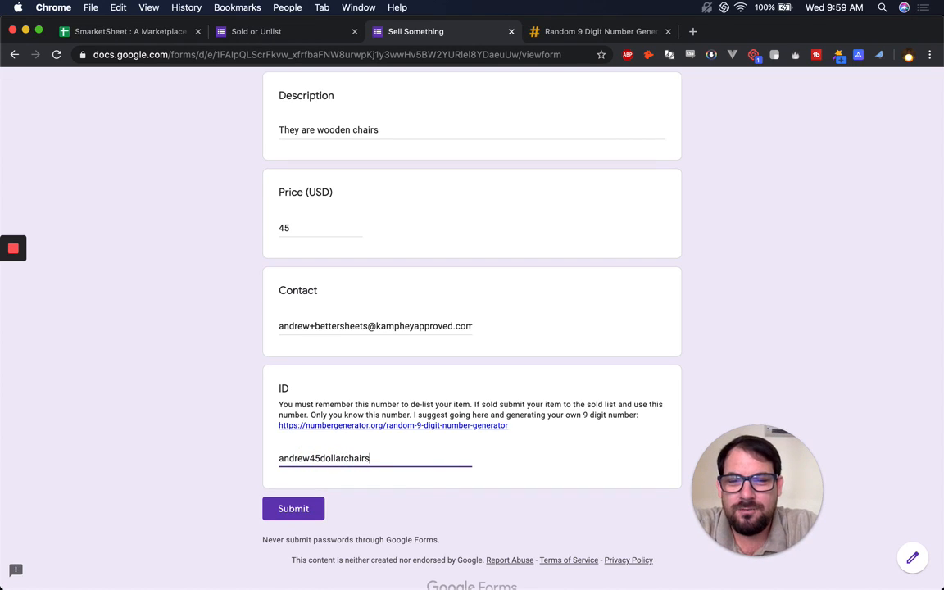
text(for5)
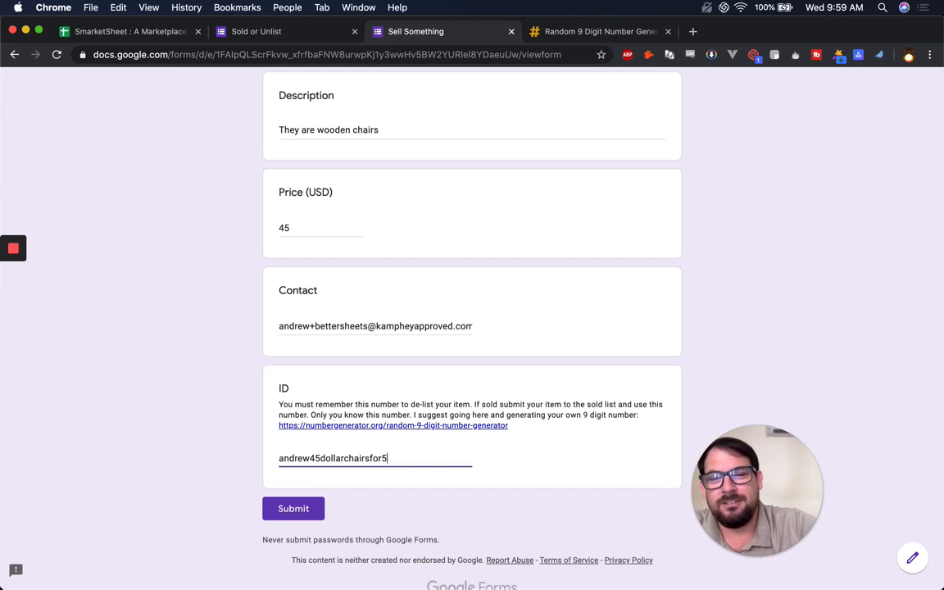
key(backspace)
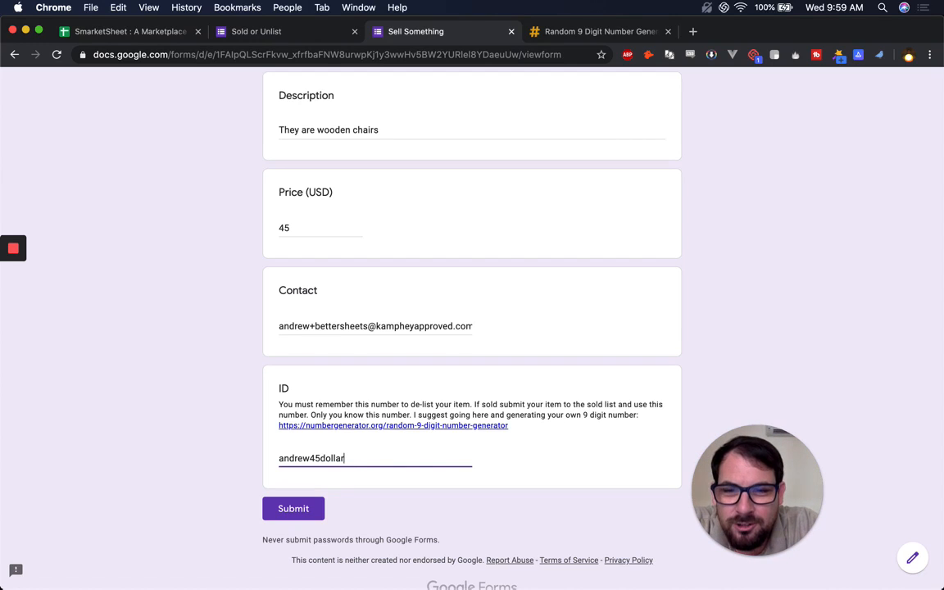
text(for5chairs)
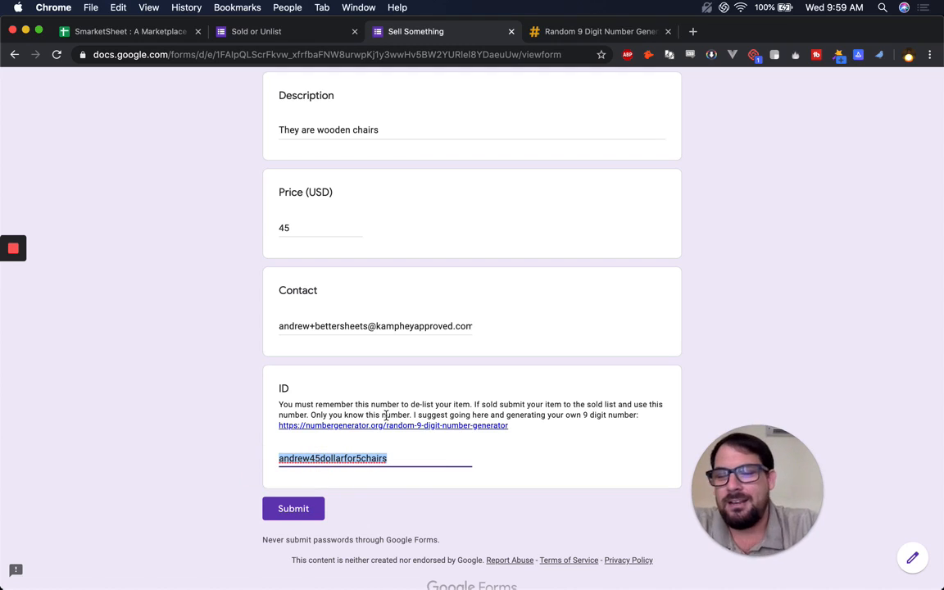
mouse_move(353, 478)
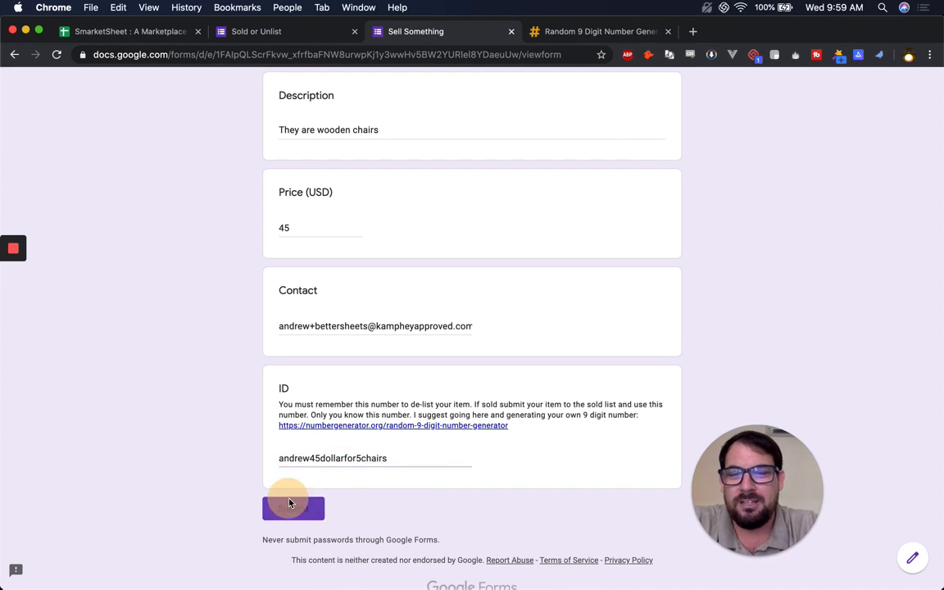
click(292, 508)
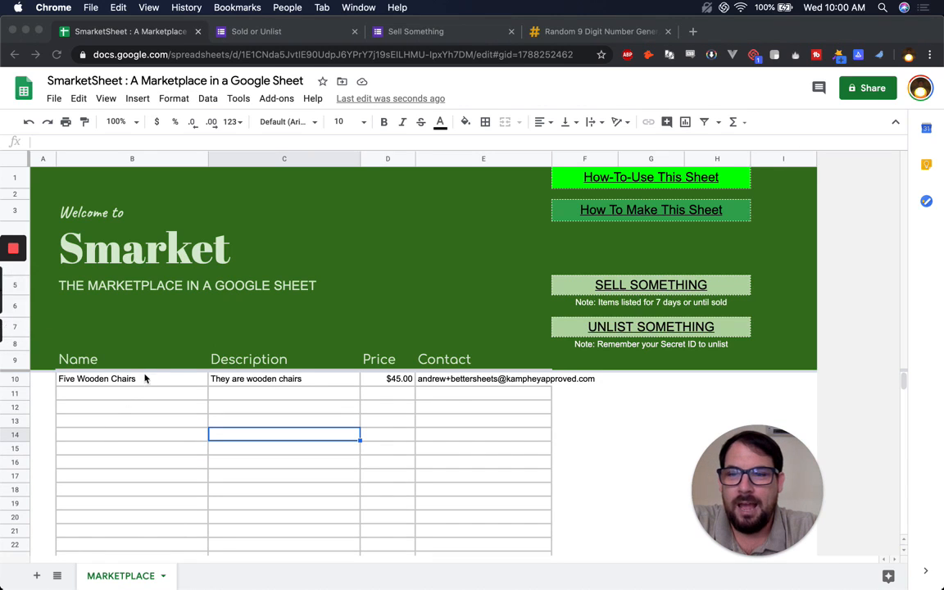
- Inspect the Five Wooden Chairs row's $45.00 price in the marketplace table
click(387, 379)
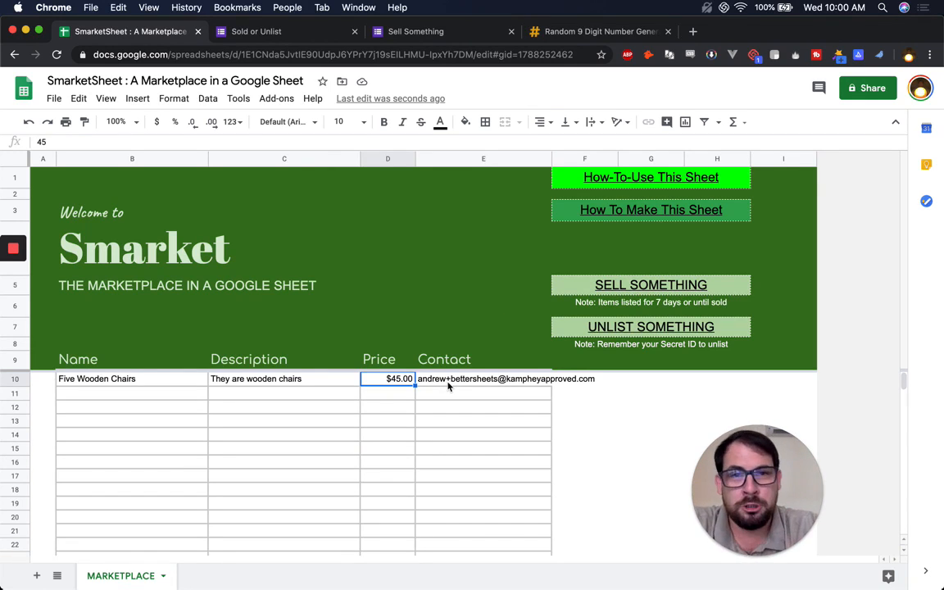
mouse_move(370, 387)
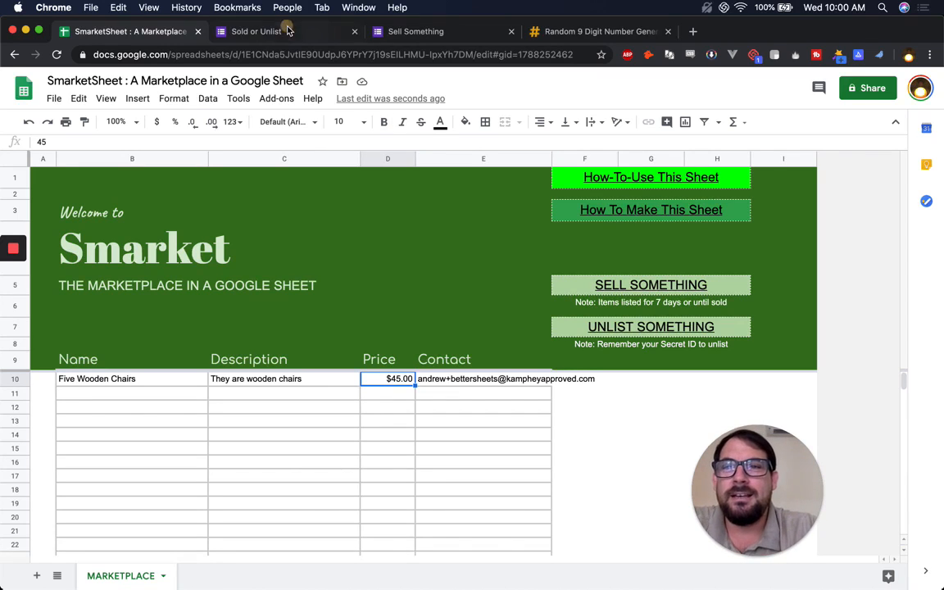
- Submit andrew45dollarfor5chairs as sold and return to the now-empty marketplace sheet
click(255, 32)
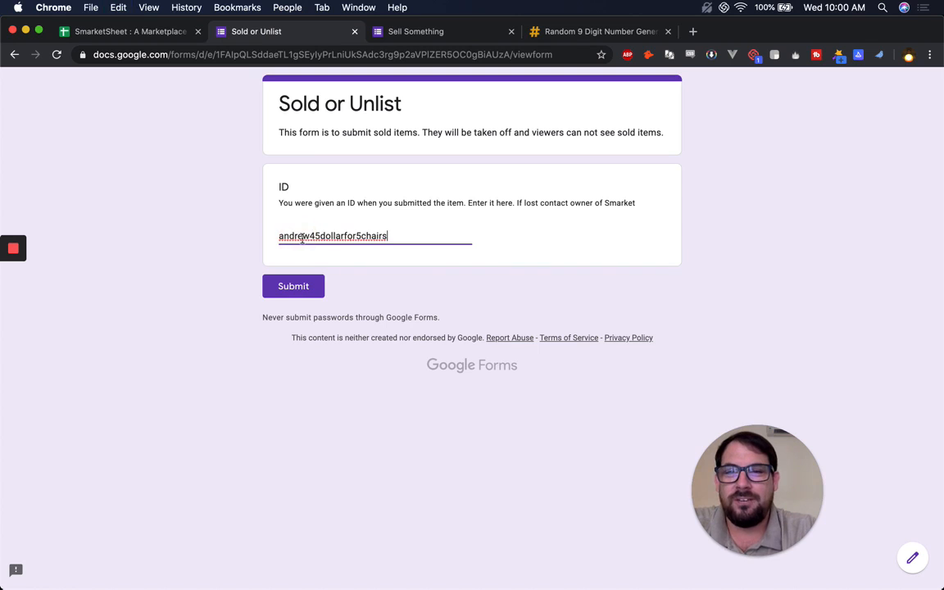
click(292, 285)
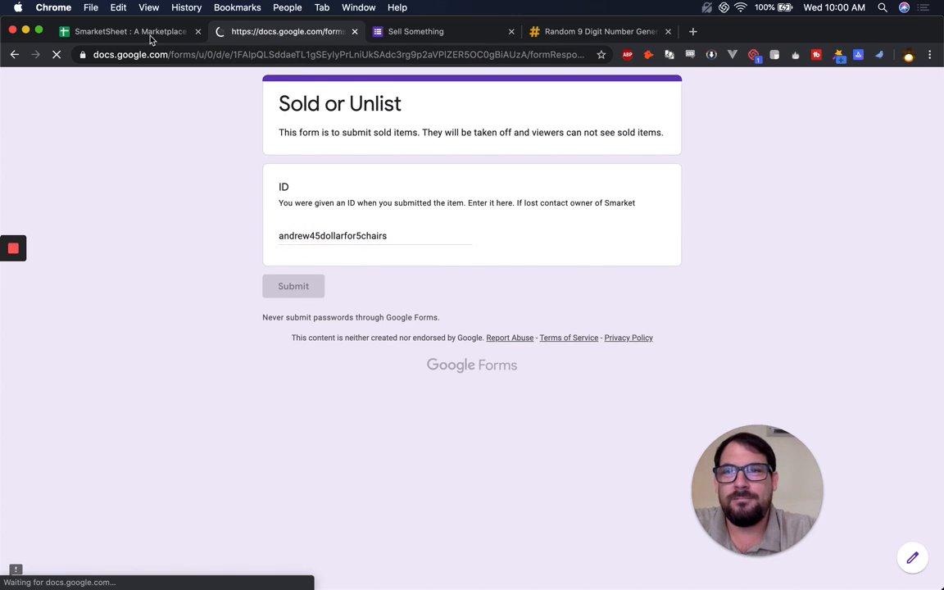
click(128, 31)
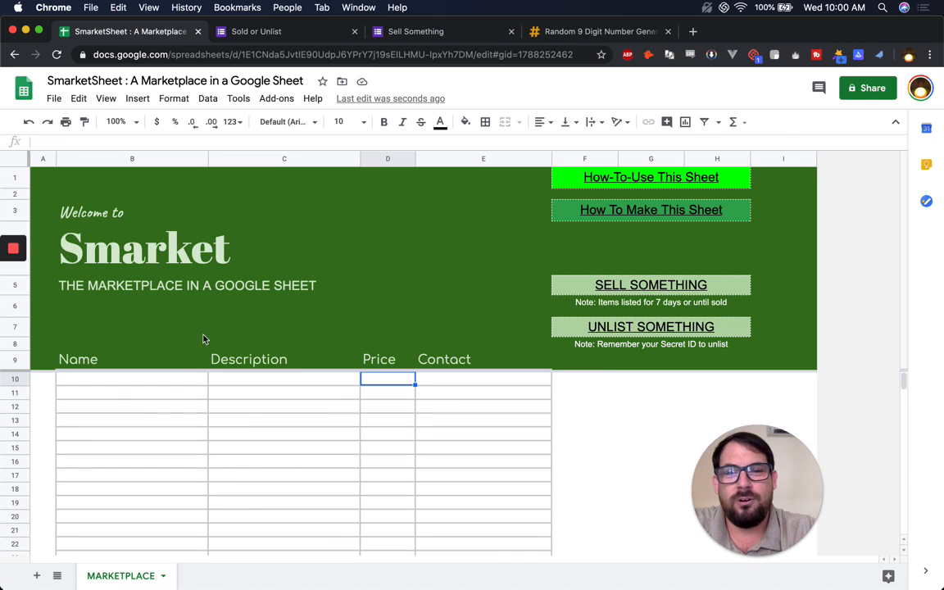
mouse_move(118, 399)
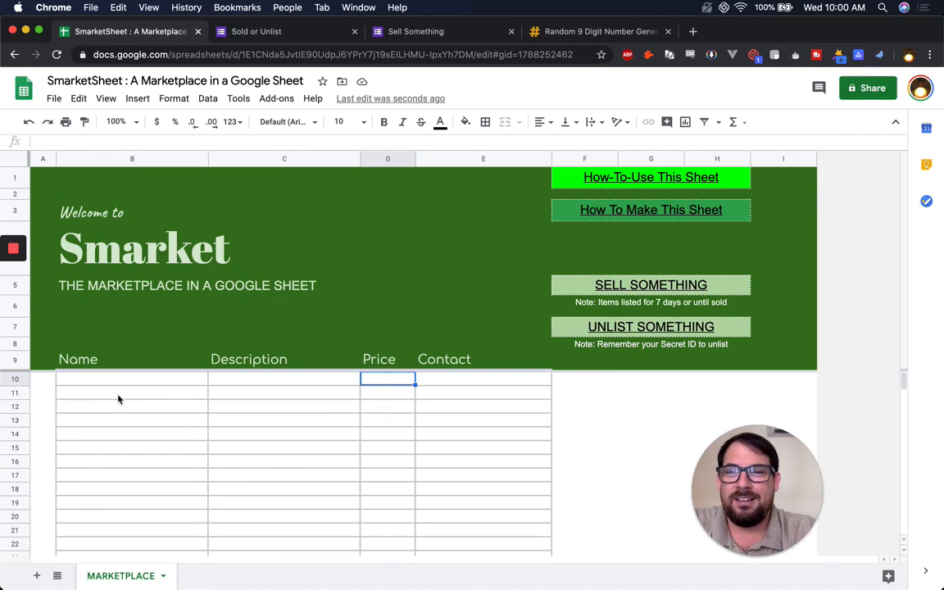
mouse_move(205, 326)
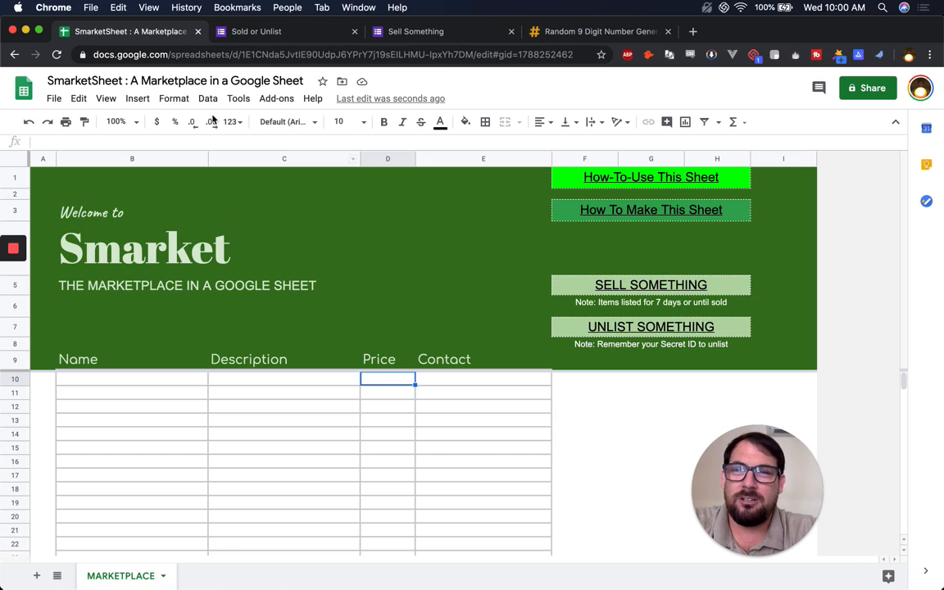
click(442, 31)
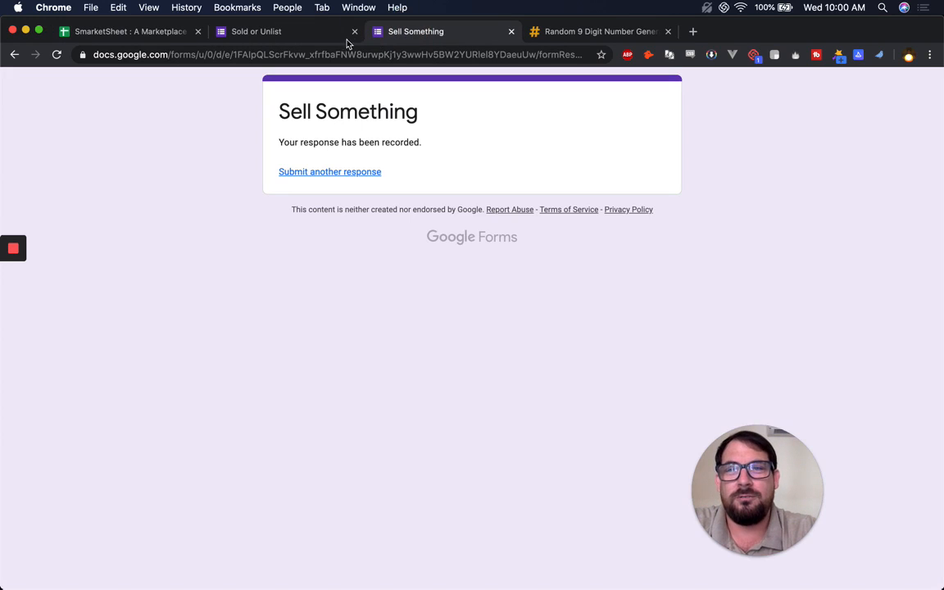
click(279, 31)
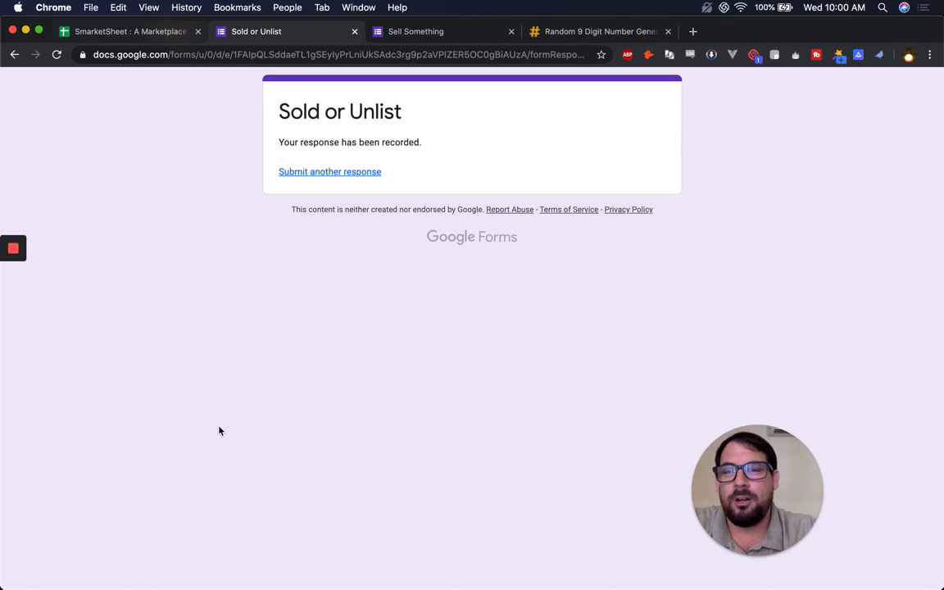
click(128, 32)
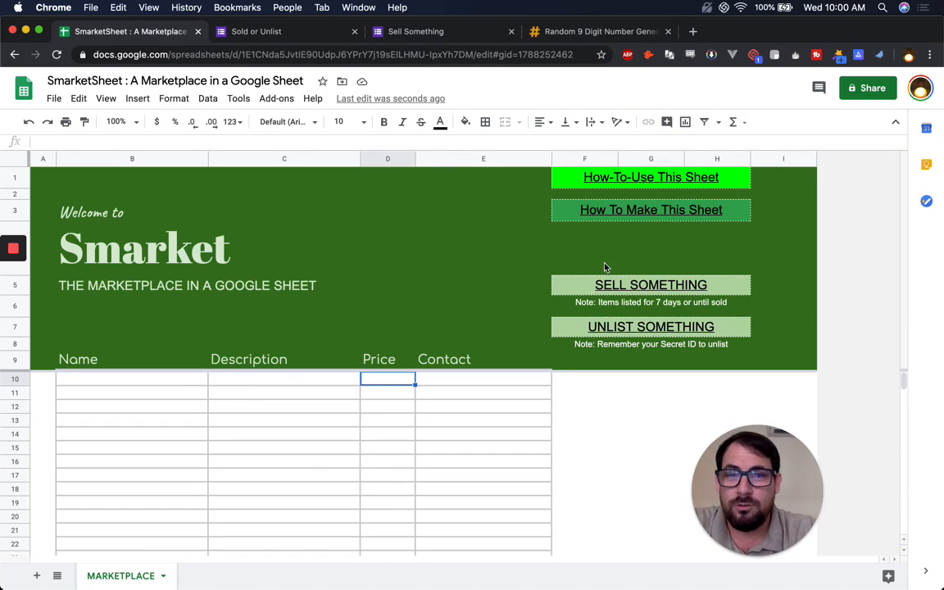
- Reveal the Google Form hyperlink behind the SELL SOMETHING cell
click(651, 285)
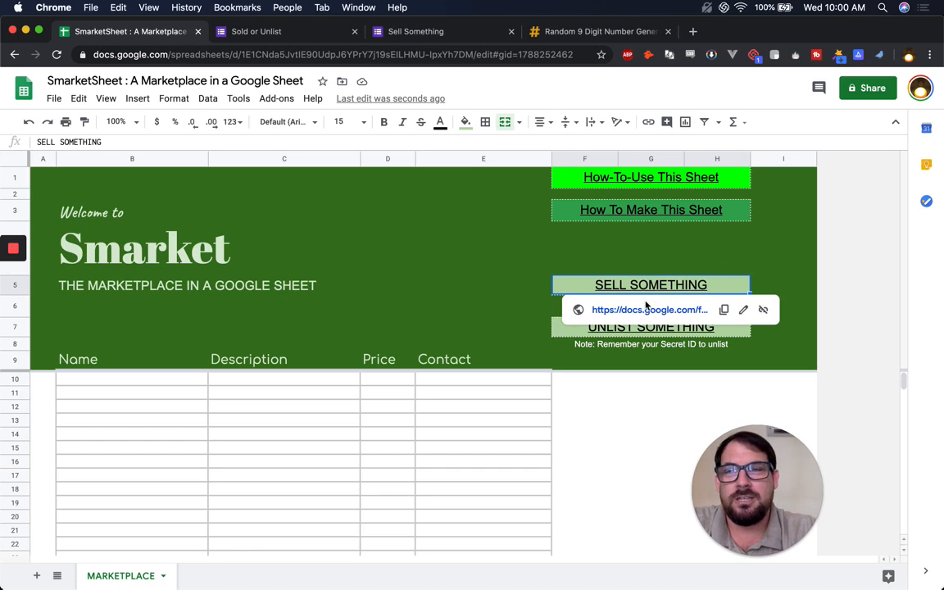
mouse_move(655, 275)
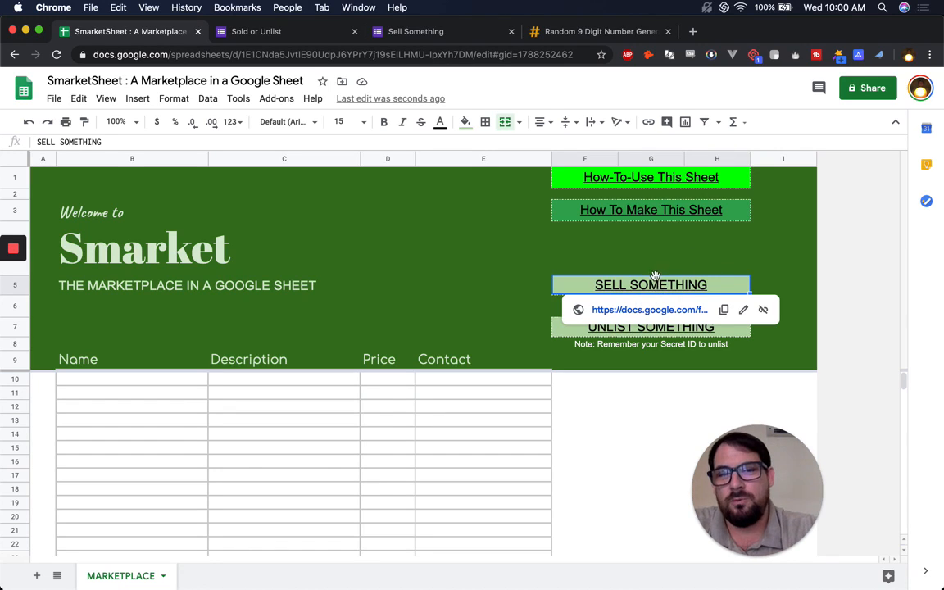
mouse_move(416, 238)
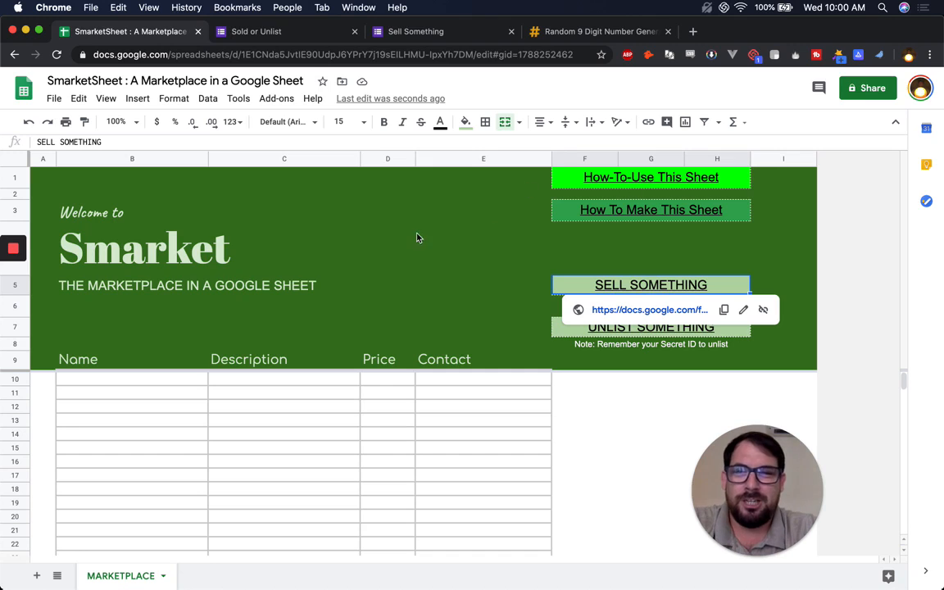